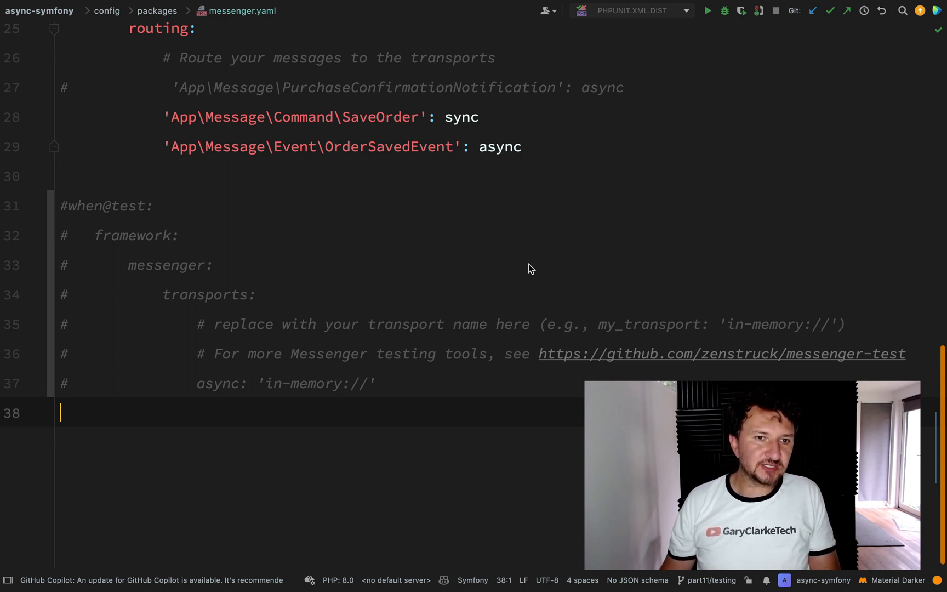
# - Uncomment the when@test block in messenger.yaml so the async transport uses 'in-memory://'
pyautogui.click(374, 383)
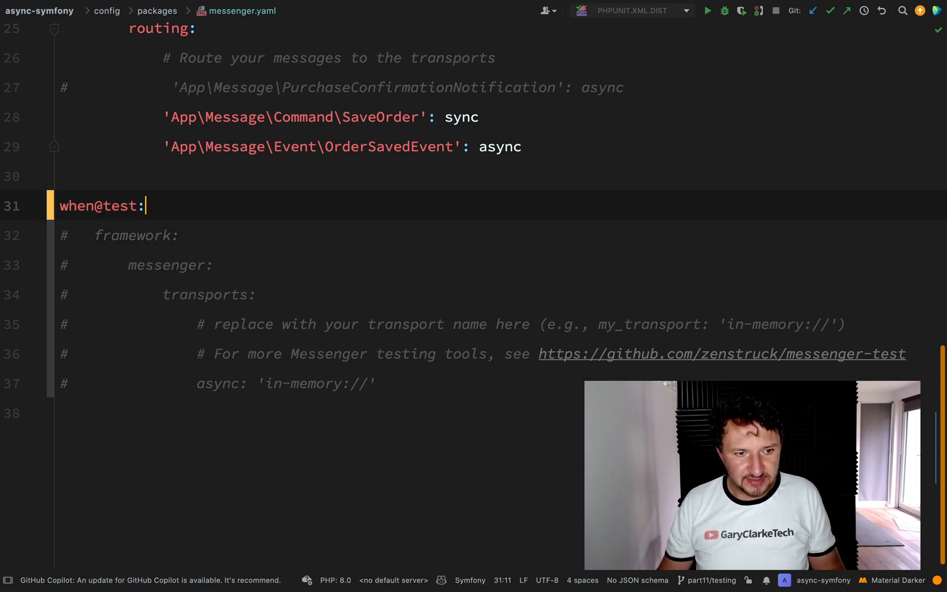
pyautogui.click(147, 382)
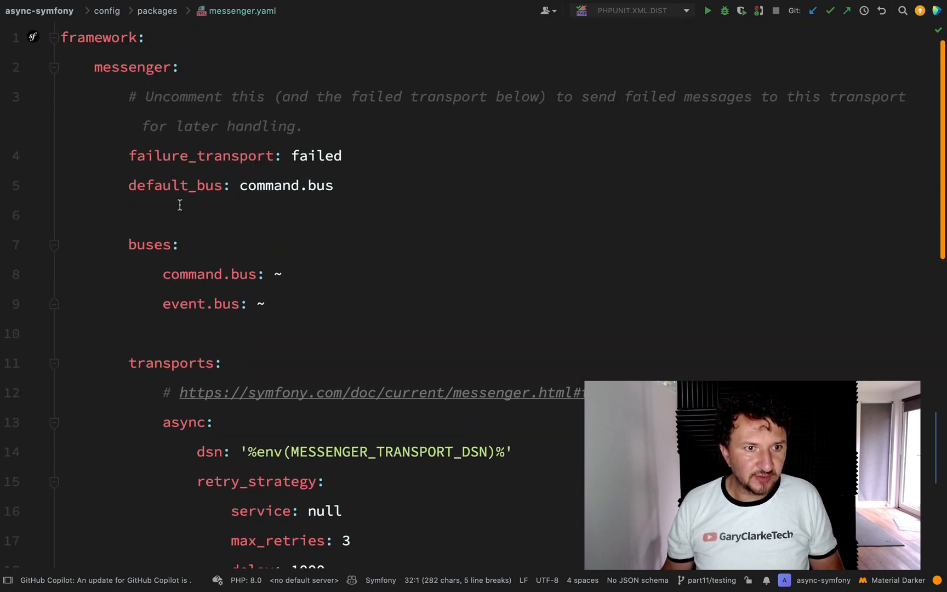
pyautogui.doubleClick(171, 363)
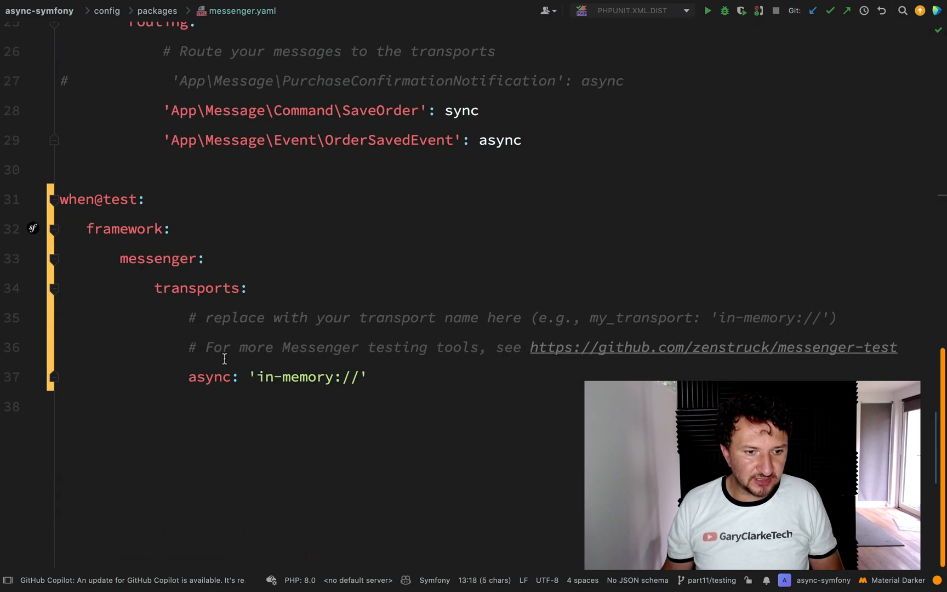
pyautogui.doubleClick(159, 259)
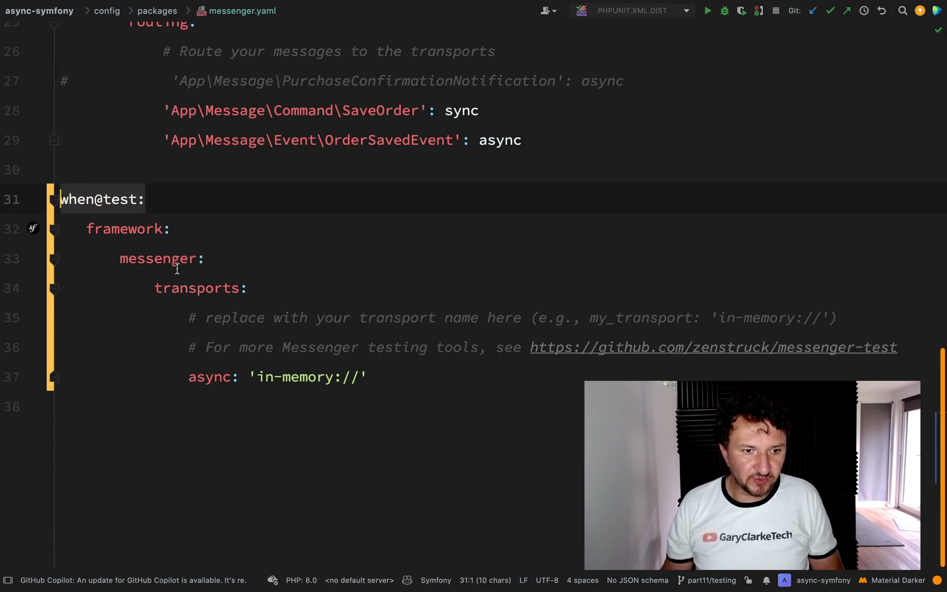
pyautogui.doubleClick(196, 287)
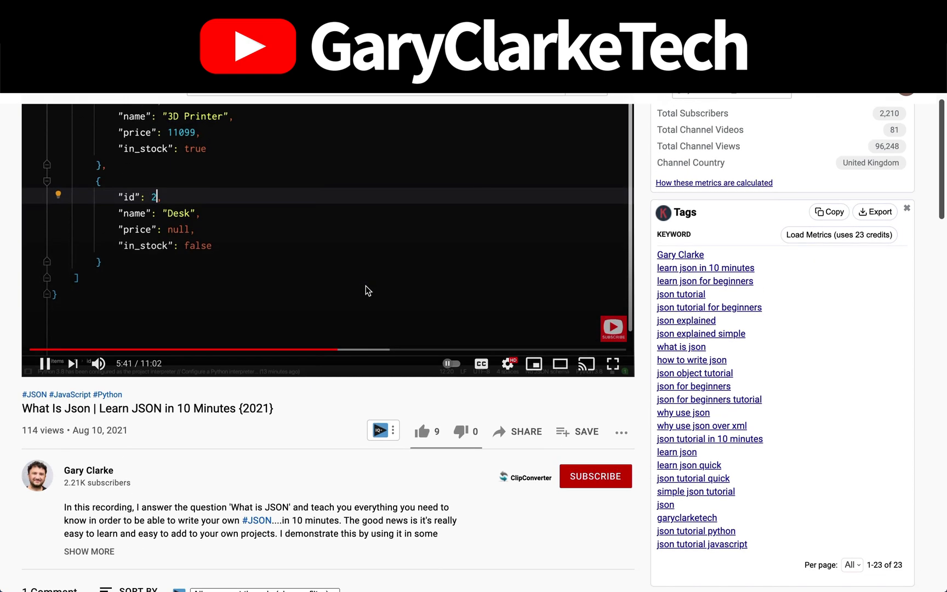
pyautogui.click(595, 476)
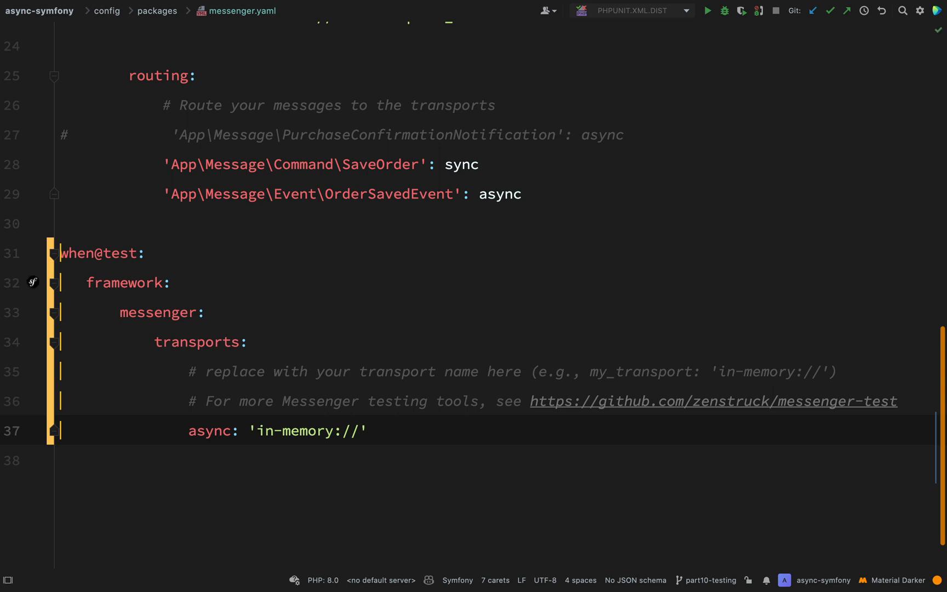
# - Switch from messenger.yaml to doctrine.yaml via the packages breadcrumb to reach its when@test block
pyautogui.doubleClick(99, 253)
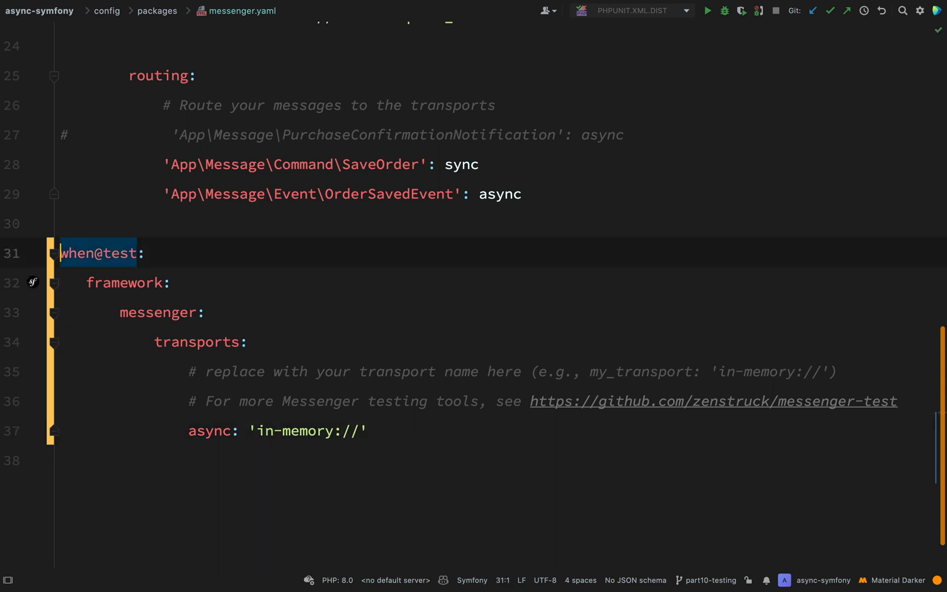
pyautogui.click(157, 11)
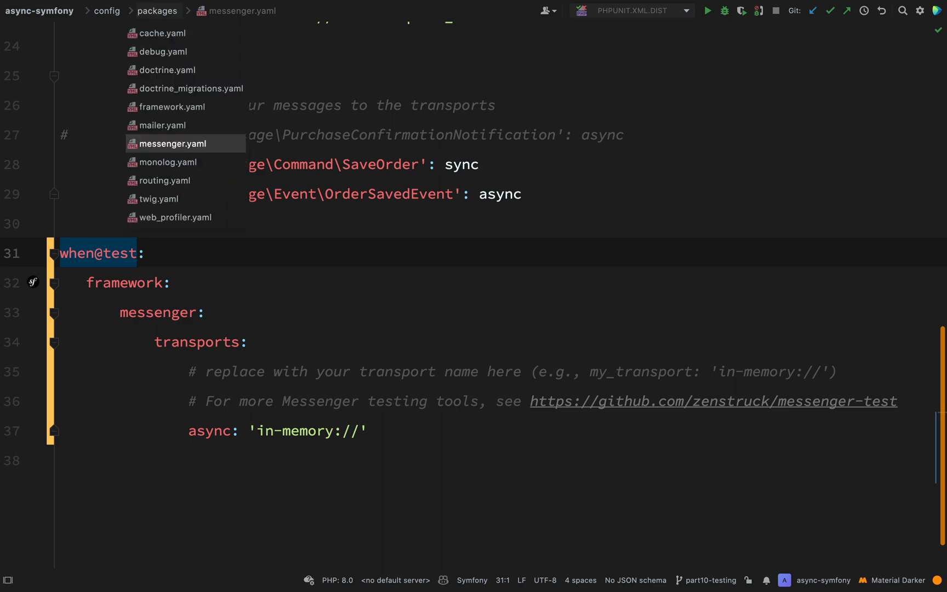
pyautogui.moveTo(185, 88)
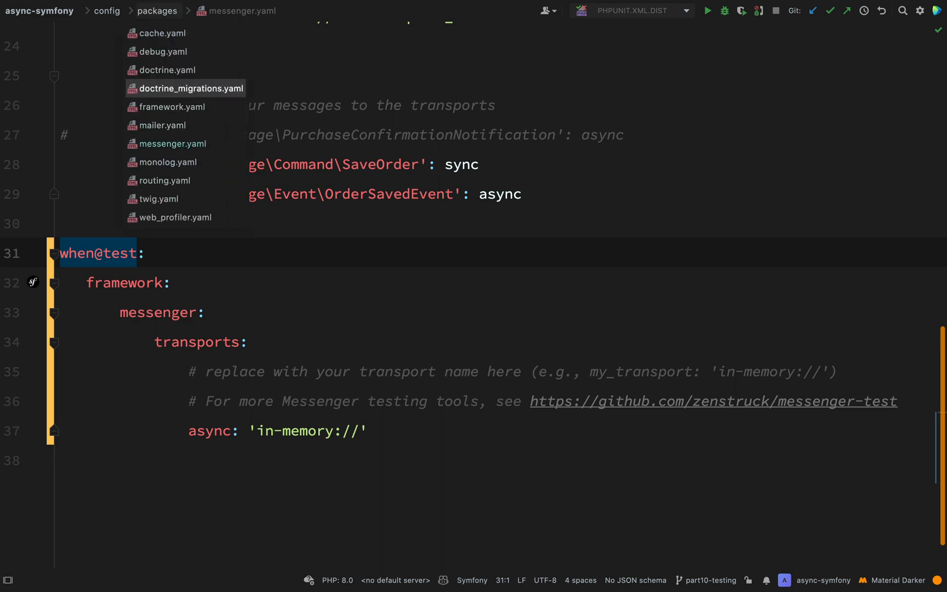
pyautogui.click(166, 69)
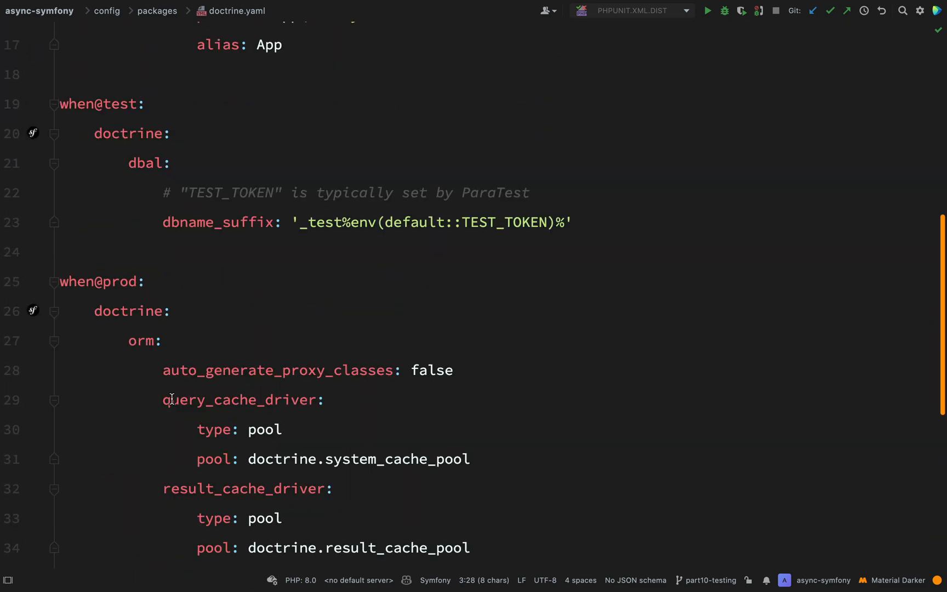
pyautogui.moveTo(609, 217)
pyautogui.write('e')
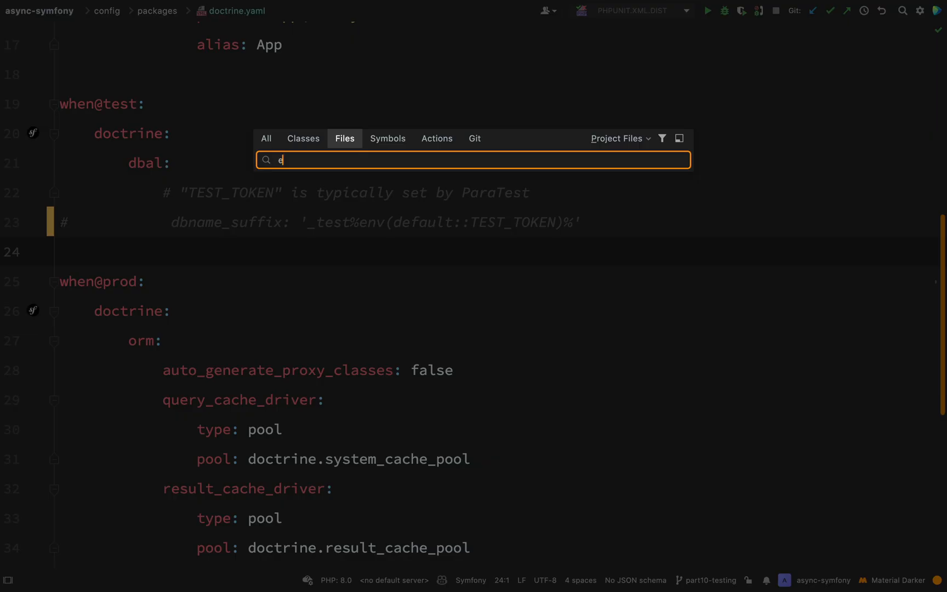
# - Find .env.test via Search Everywhere and set SYMFONY_DEPRECATIONS_HELPER to disabled
pyautogui.write('nv.')
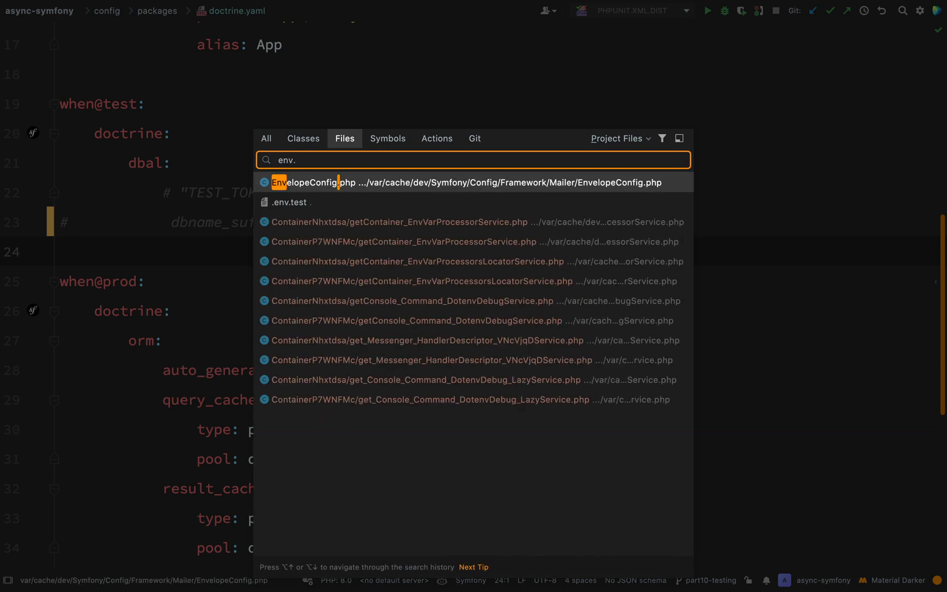
pyautogui.click(291, 203)
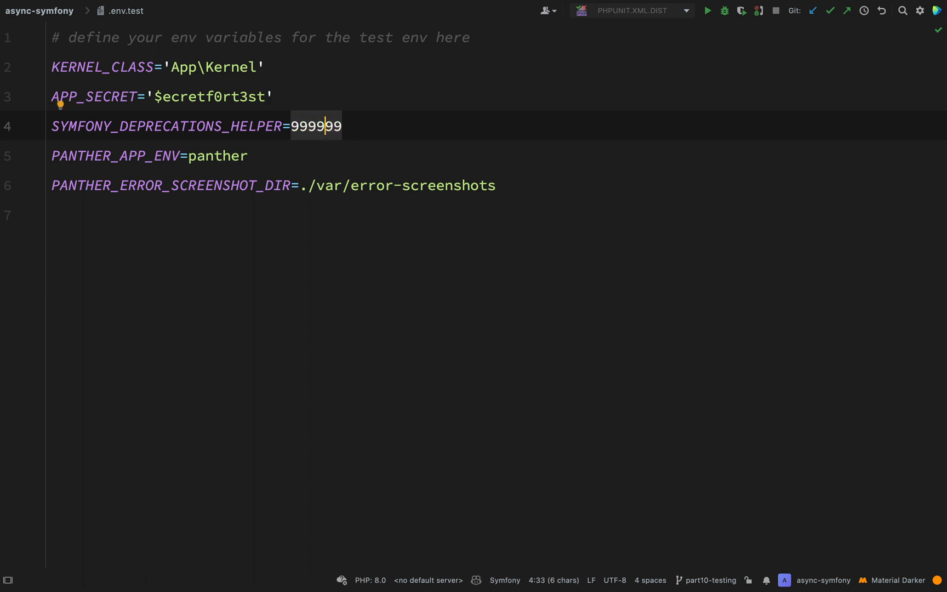
pyautogui.write('disabled')
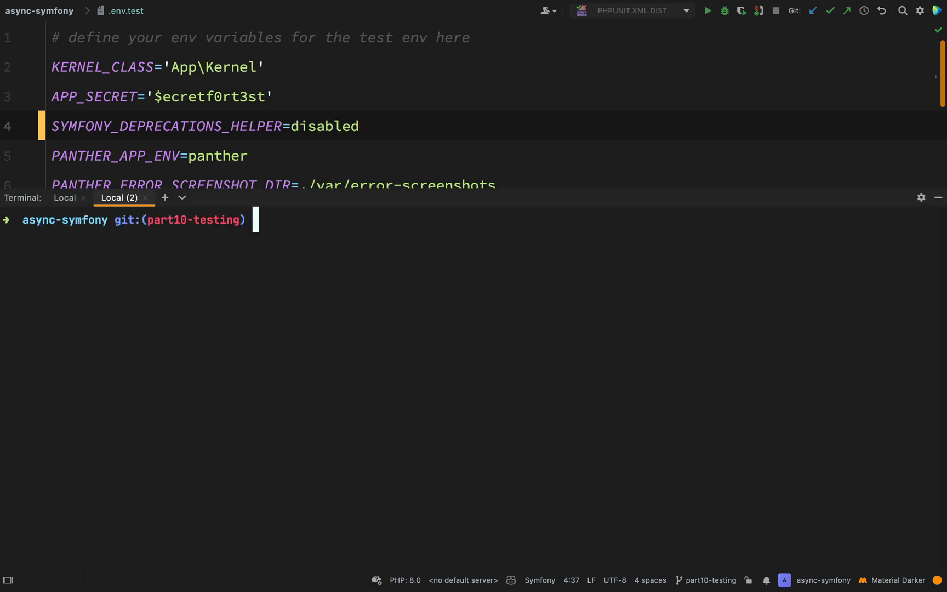
# - Run composer require --dev symfony/test-pack in the terminal, answering n to the Docker recipe prompt
pyautogui.write('composer require --dev symfony/test-pack')
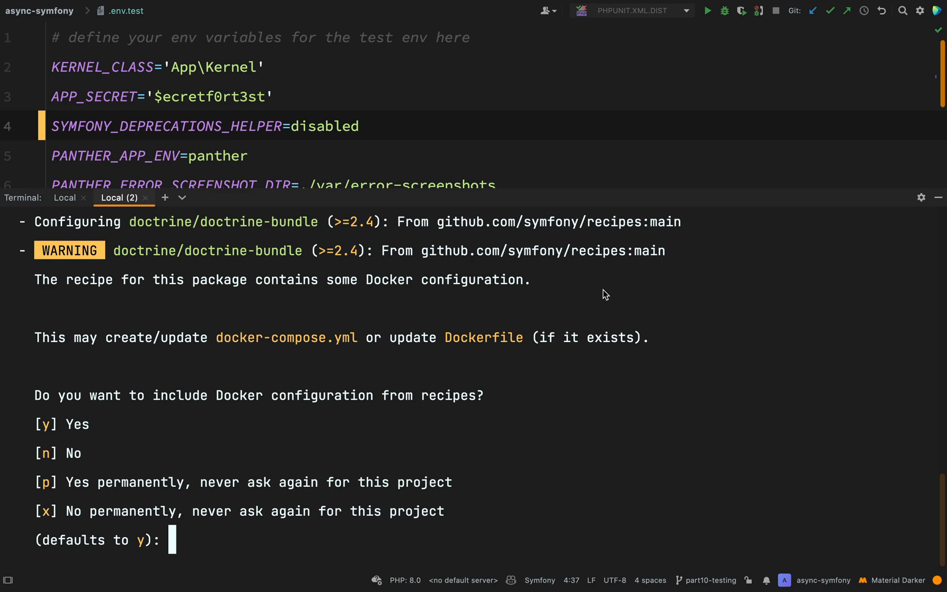
pyautogui.write('n')
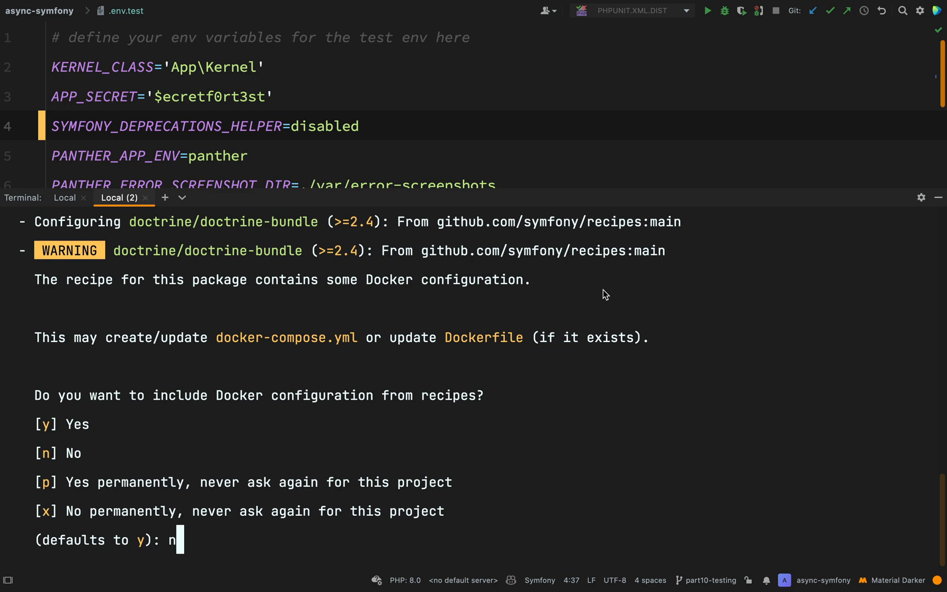
pyautogui.press('enter')
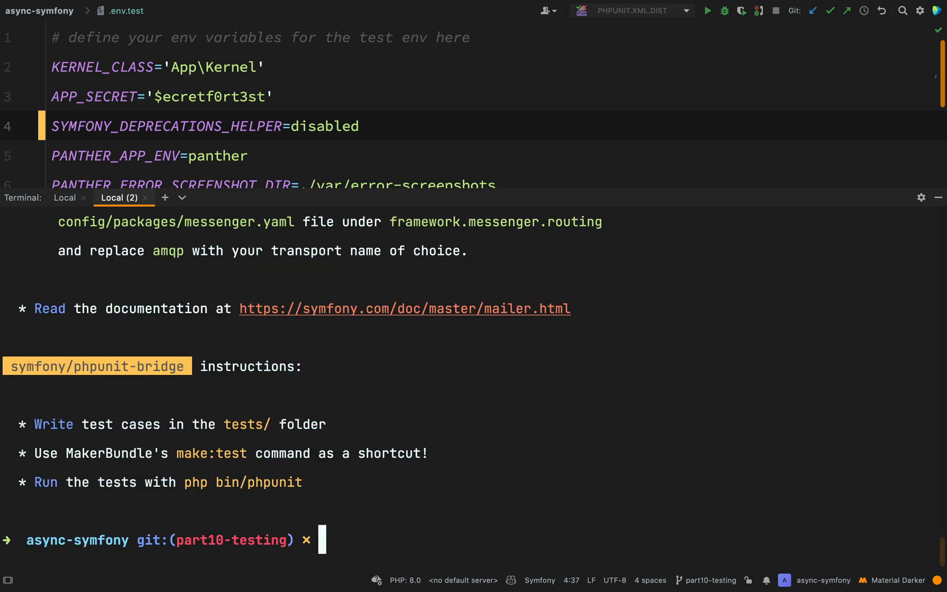
pyautogui.moveTo(149, 434)
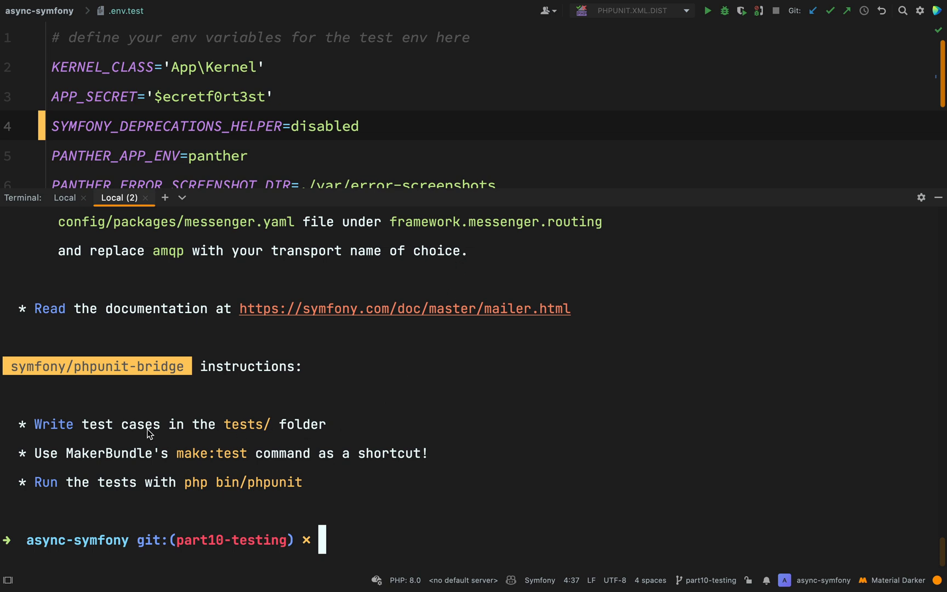
pyautogui.moveTo(69, 405)
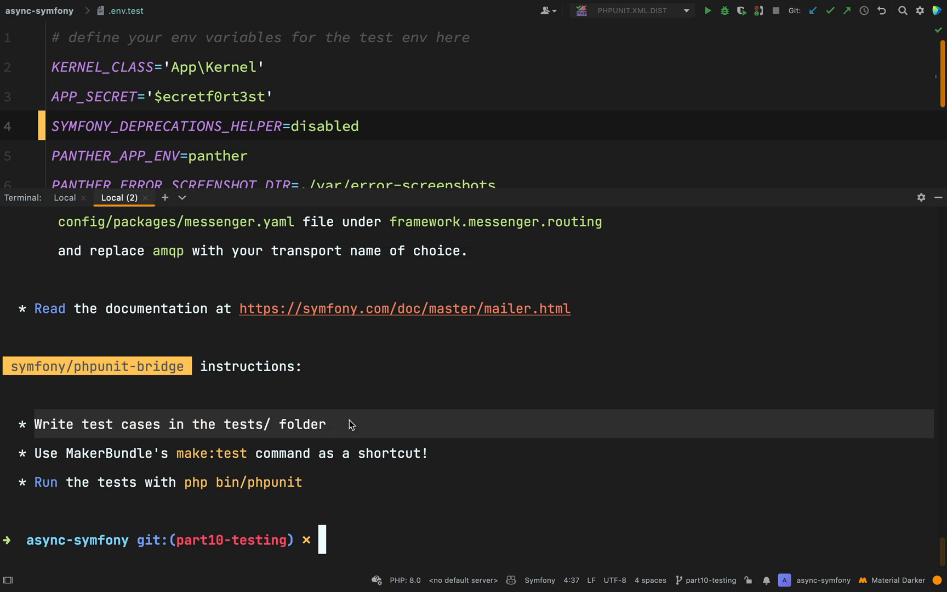
pyautogui.moveTo(236, 445)
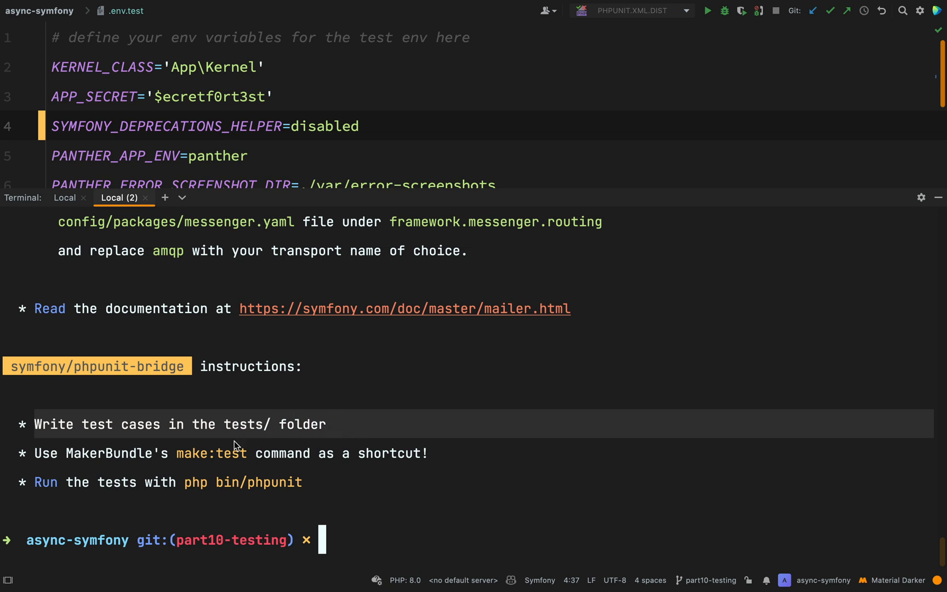
pyautogui.moveTo(121, 454)
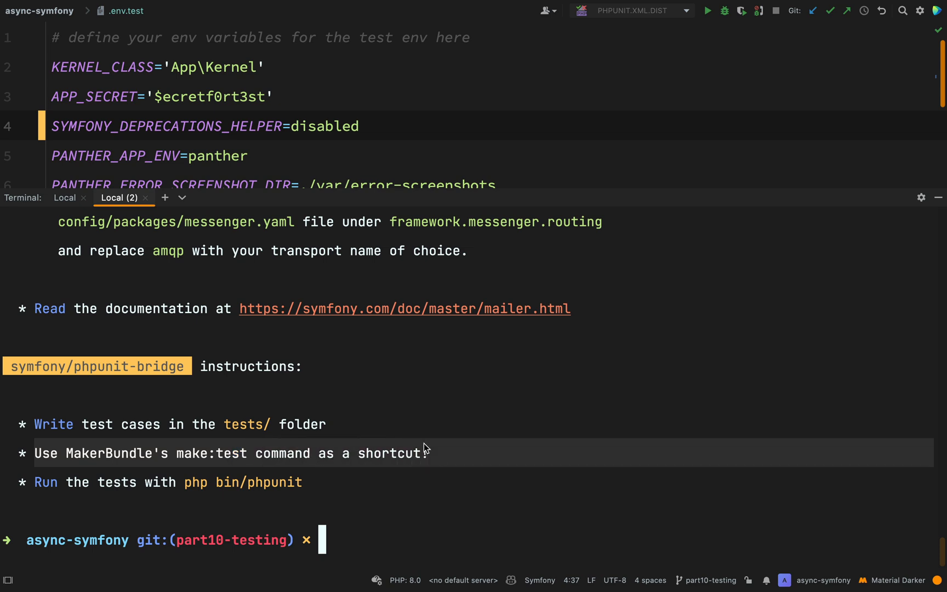
pyautogui.moveTo(37, 500)
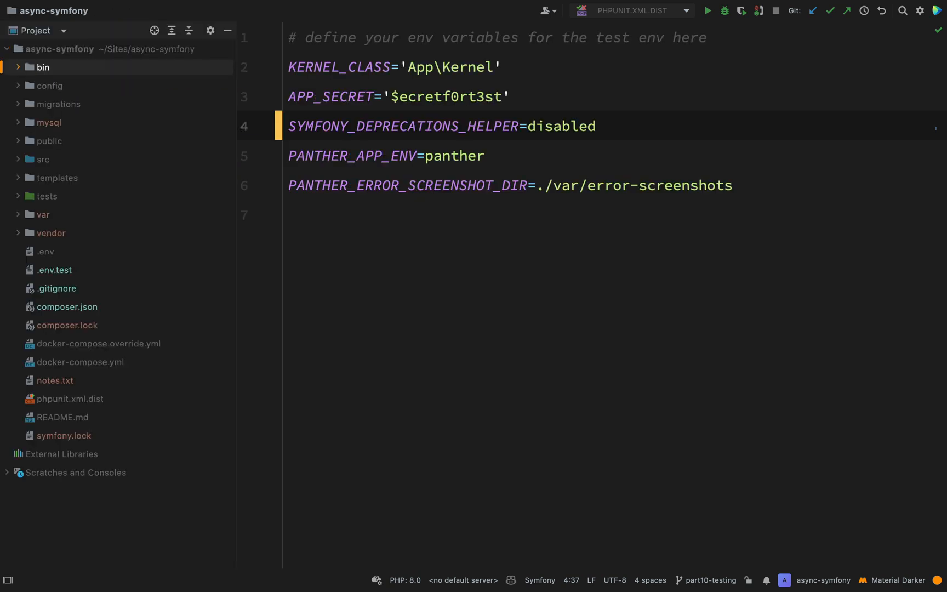
pyautogui.click(43, 67)
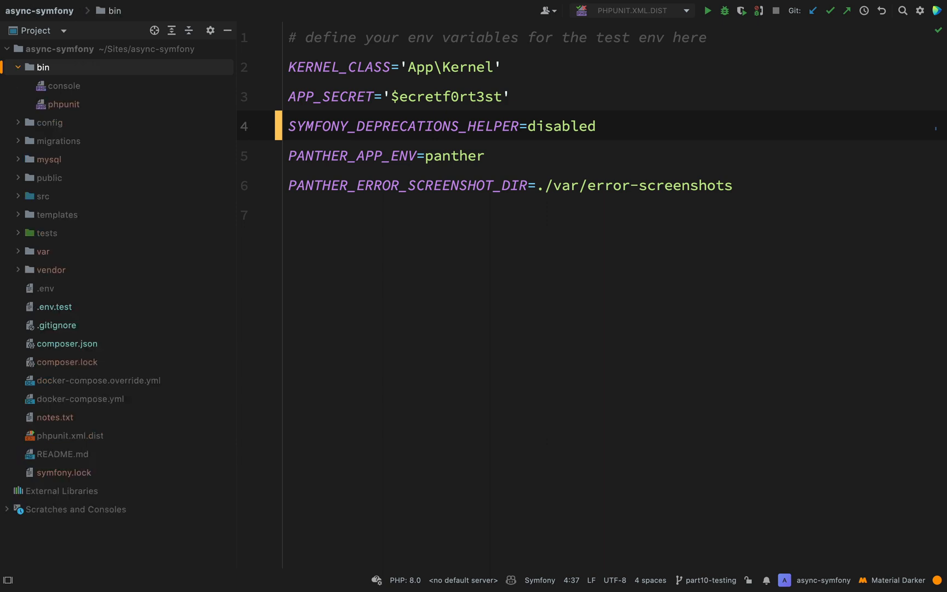
pyautogui.click(62, 104)
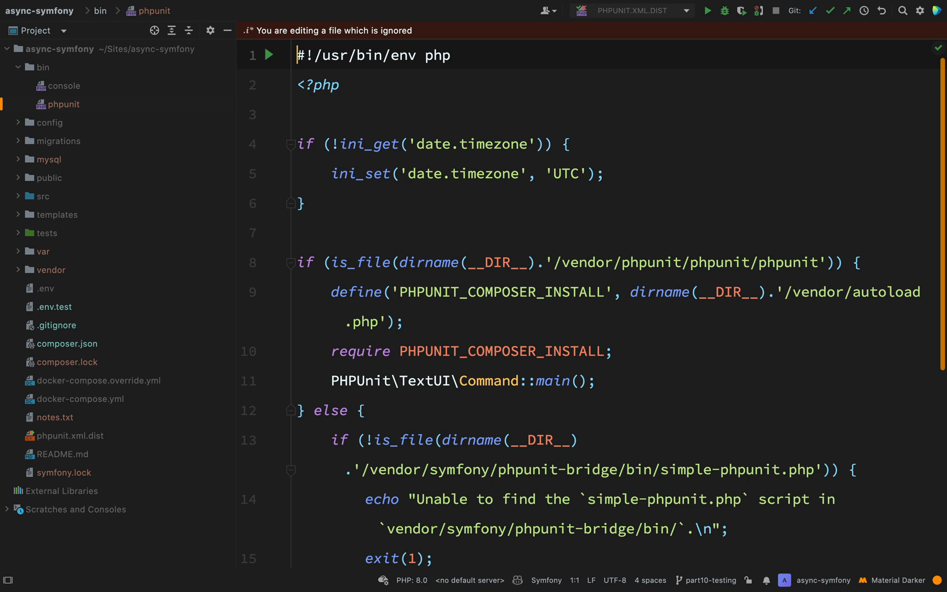
pyautogui.click(58, 140)
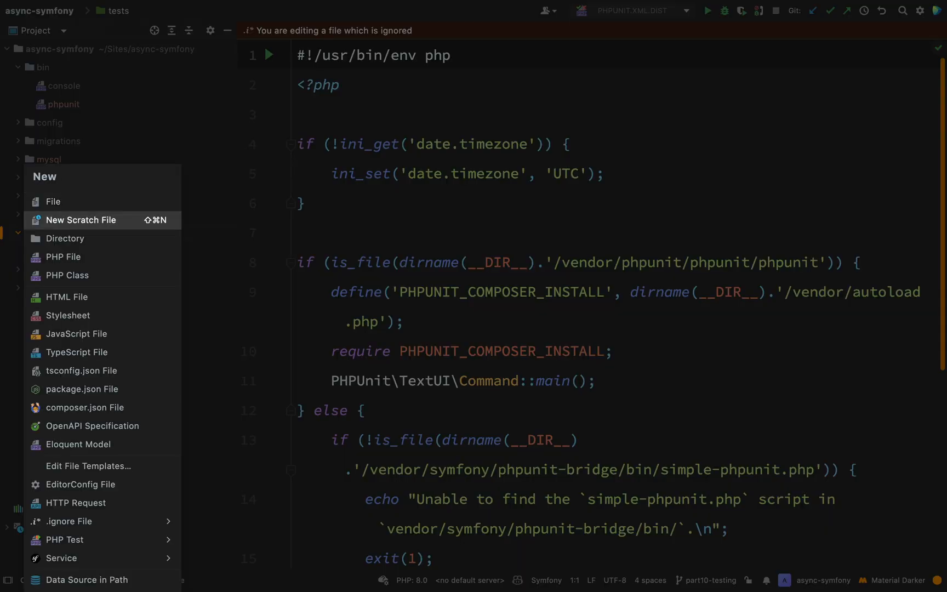
pyautogui.click(64, 238)
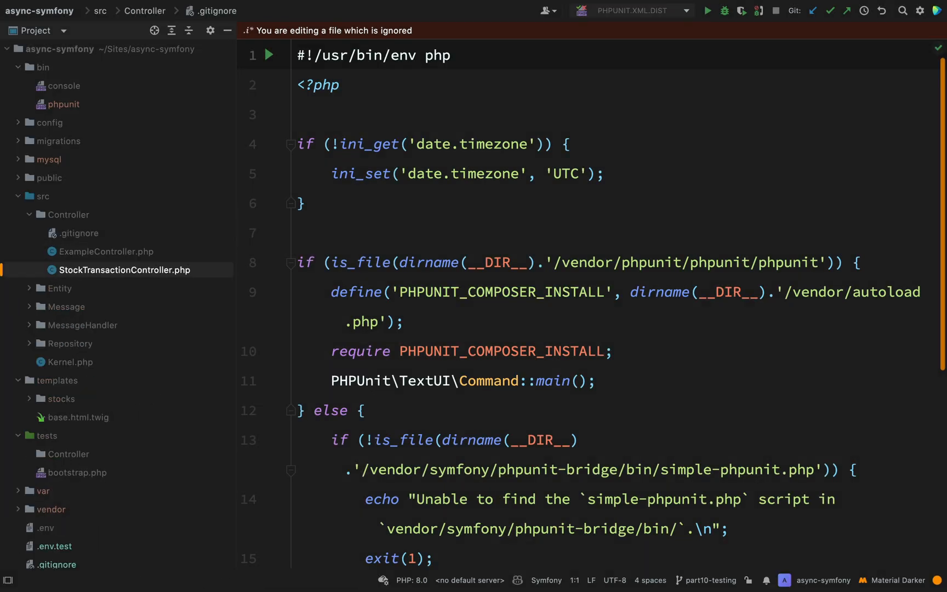
pyautogui.click(123, 270)
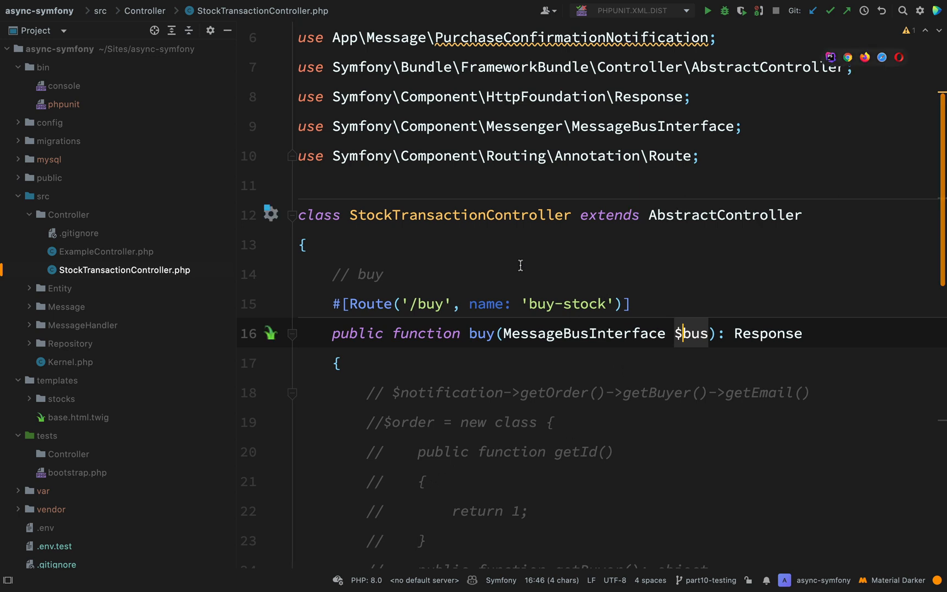
pyautogui.doubleClick(460, 215)
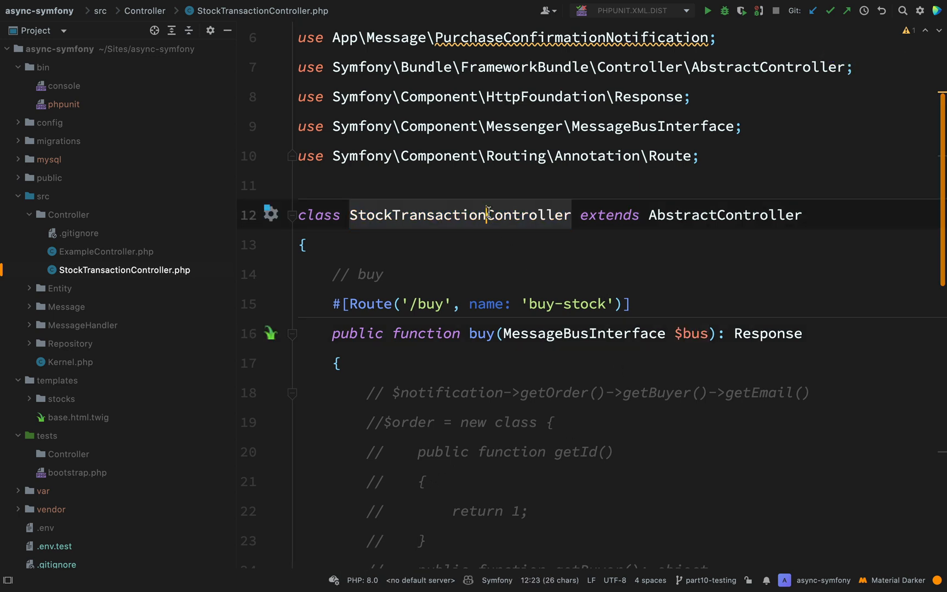
pyautogui.click(60, 289)
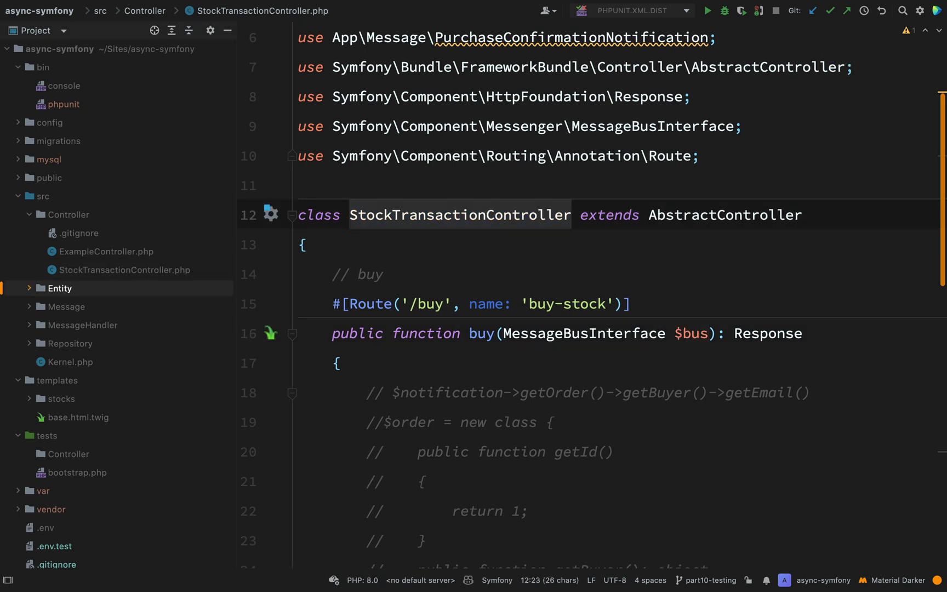
pyautogui.click(68, 454)
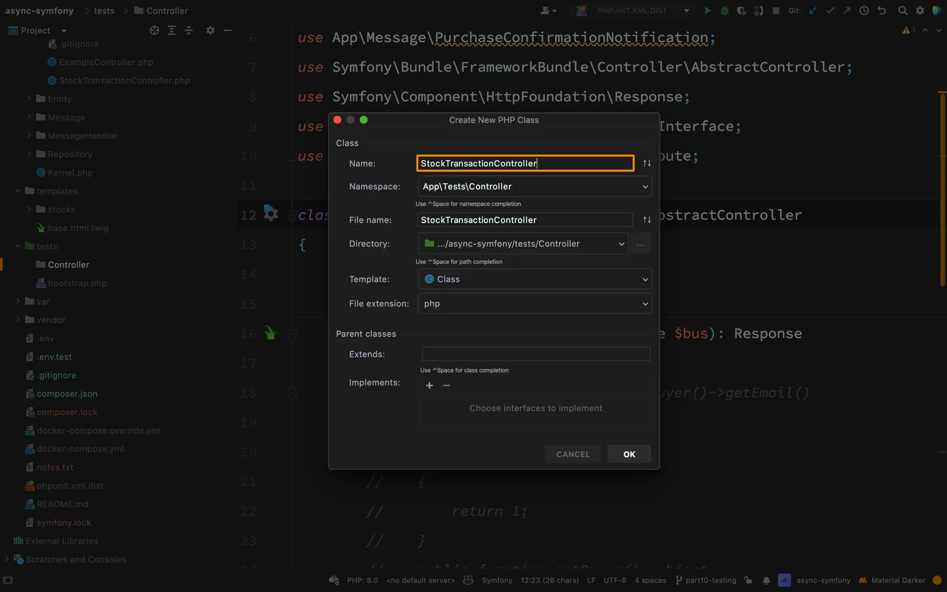
# - Finish naming the class StockTransactionControllerTest, create it and answer the Add File to Git prompt
pyautogui.write('Tes')
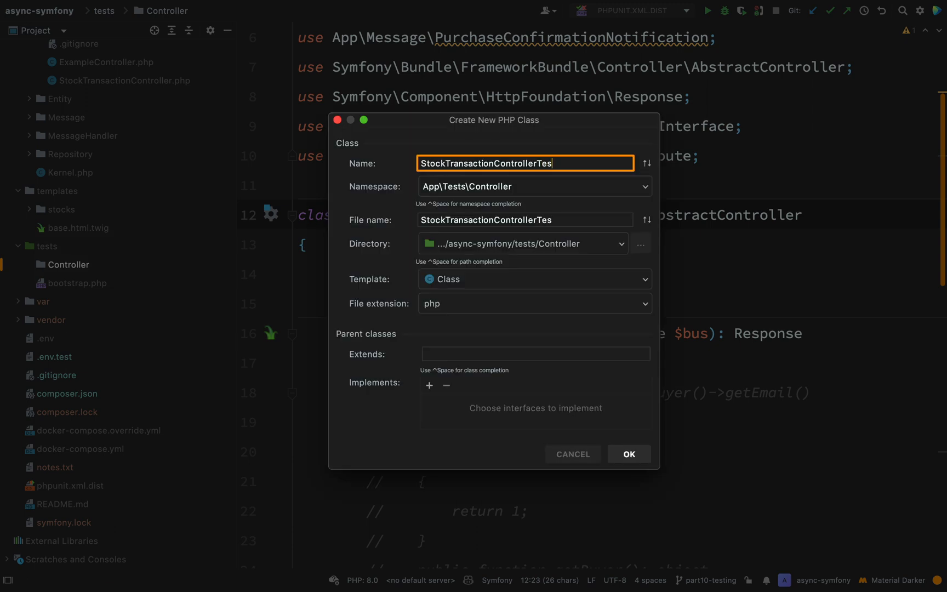
pyautogui.write('t')
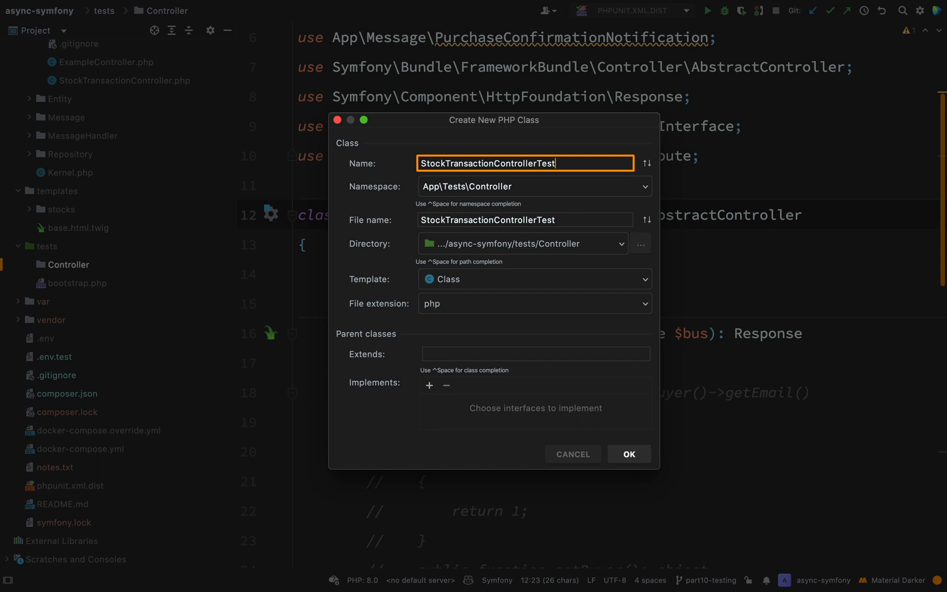
pyautogui.click(629, 454)
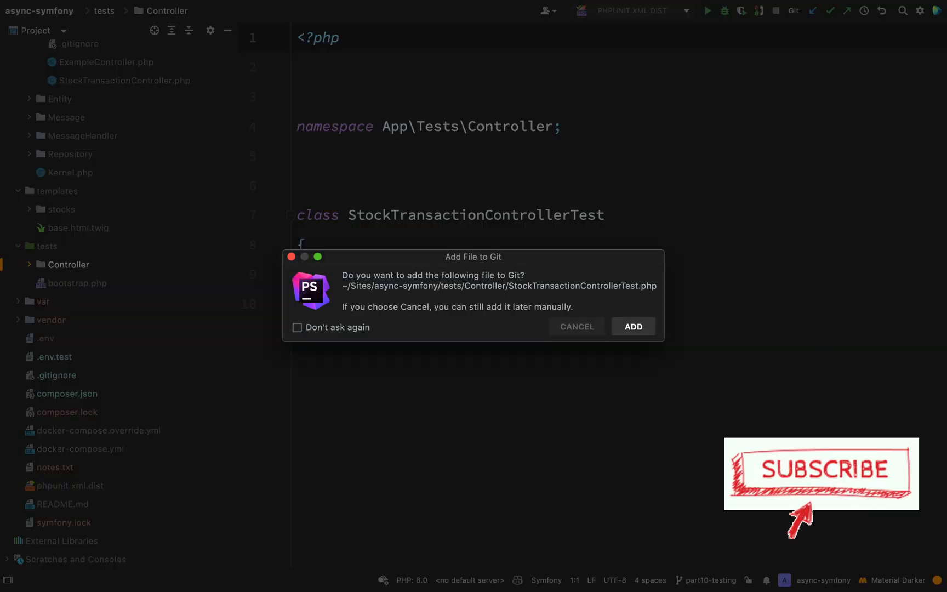
pyautogui.click(633, 327)
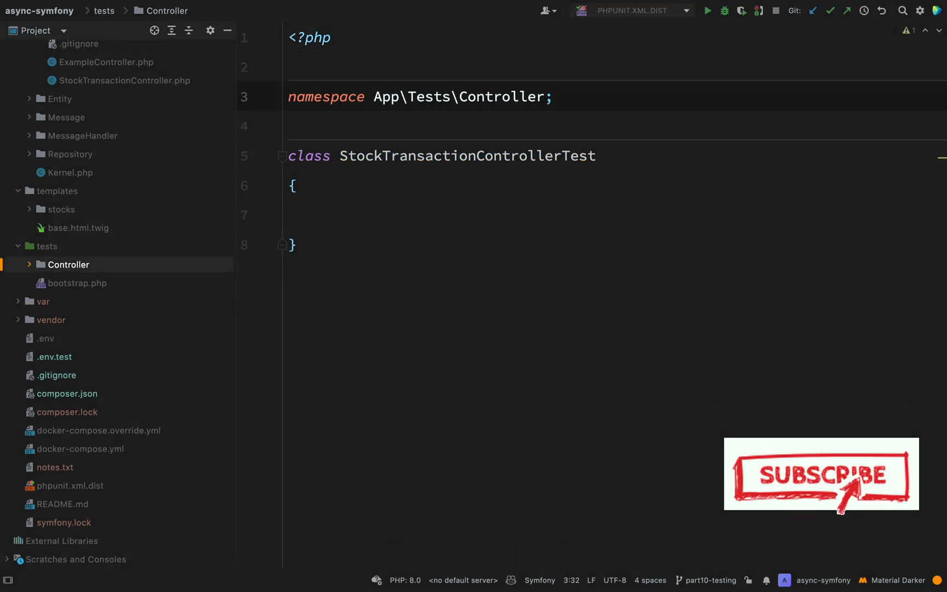
# - In composer.json, locate the autoload-dev psr-4 entry mapping App\Tests to the tests/ folder
pyautogui.click(65, 393)
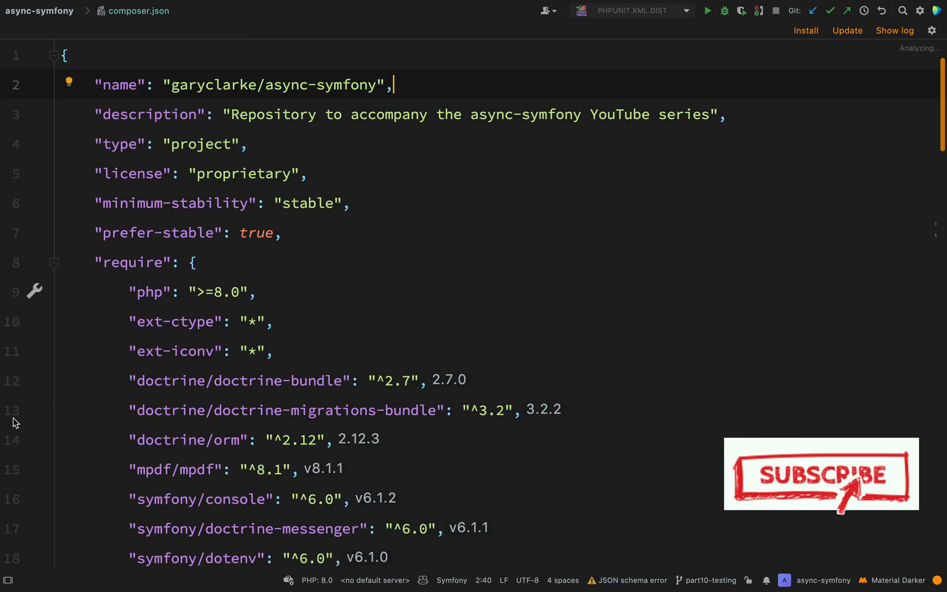
pyautogui.scroll(-3)
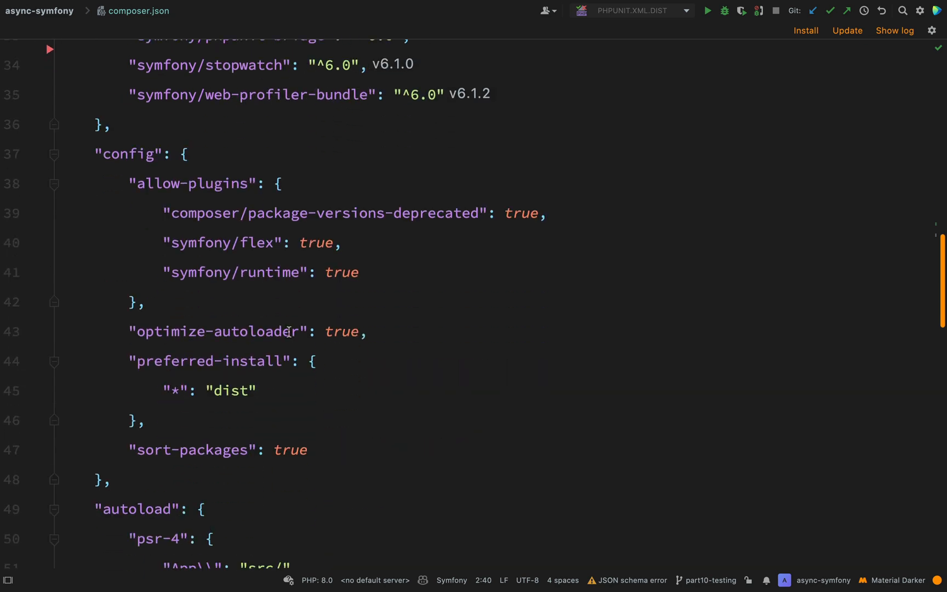
pyautogui.scroll(-3)
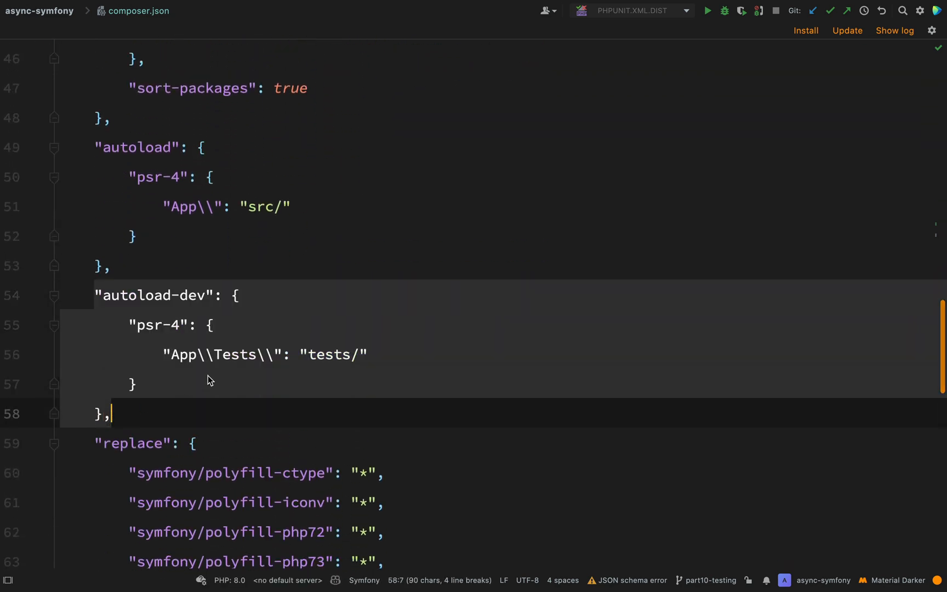
pyautogui.click(163, 354)
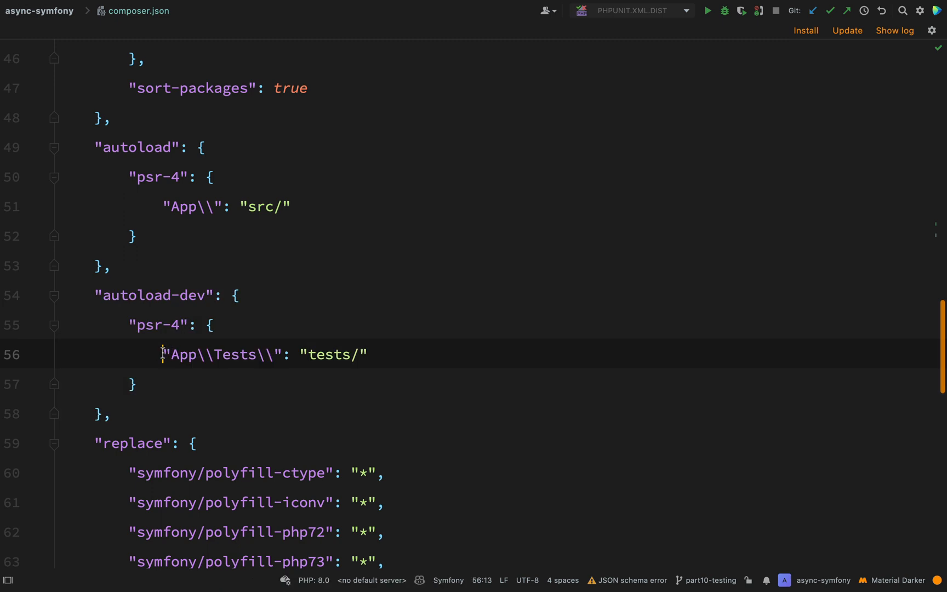
pyautogui.doubleClick(221, 354)
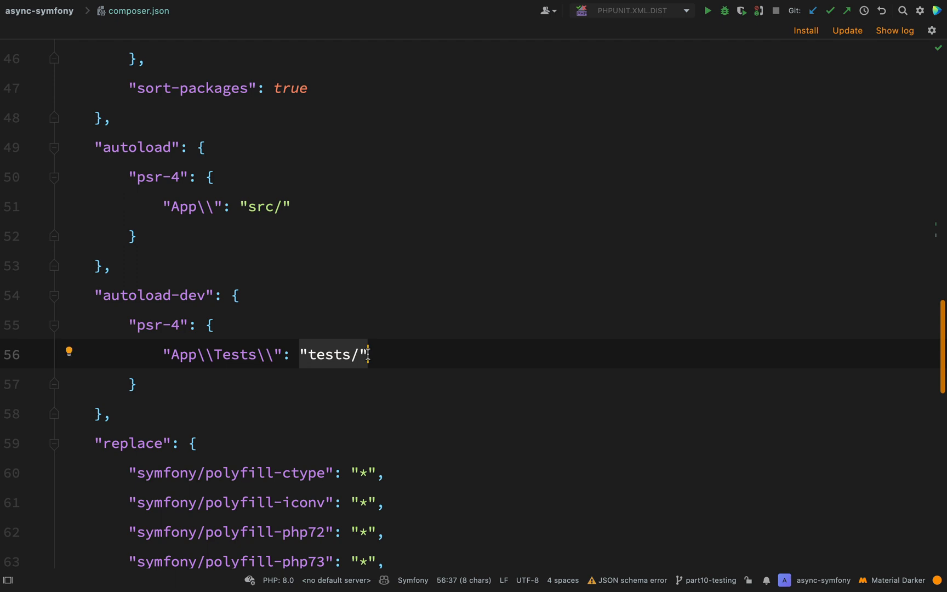
# - Return to StockTransactionControllerTest.php and make the class extend WebTestCase
pyautogui.press('ctrl+tab')
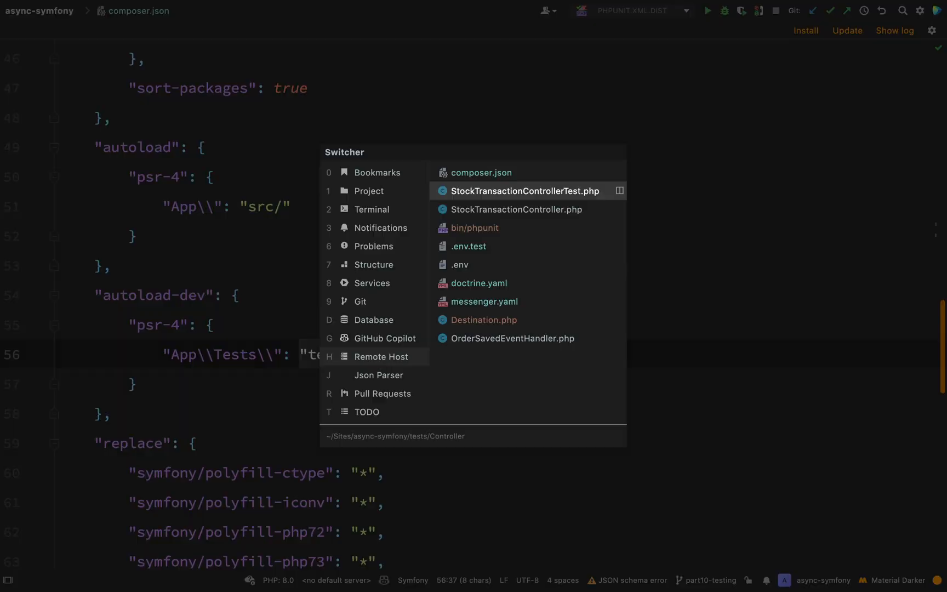
pyautogui.click(523, 191)
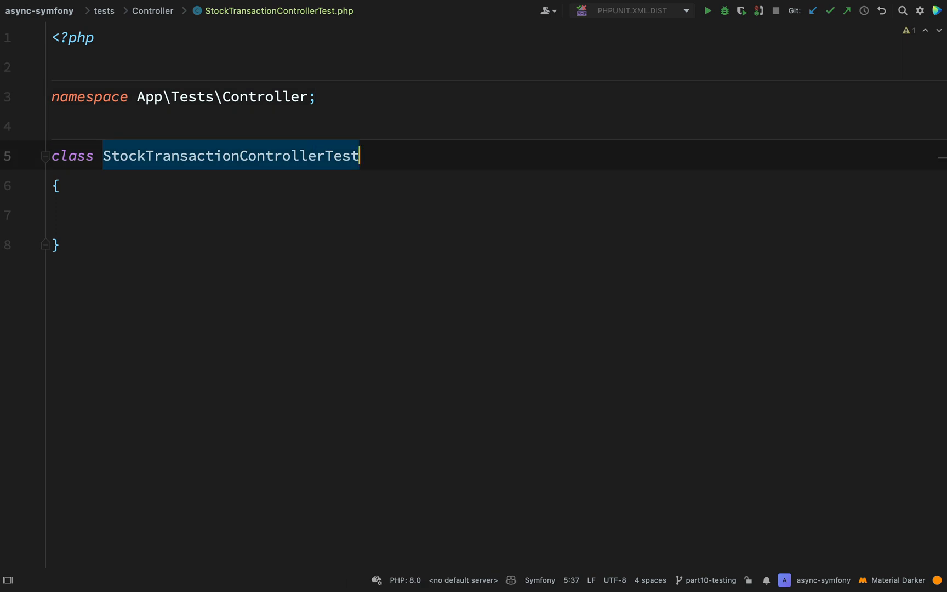
pyautogui.write('extends')
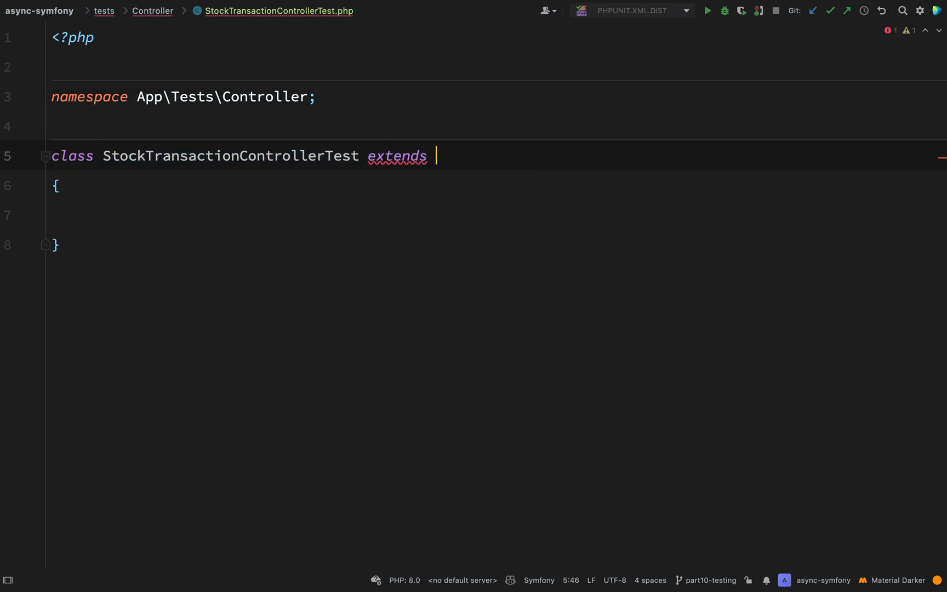
pyautogui.write('WebTestCase')
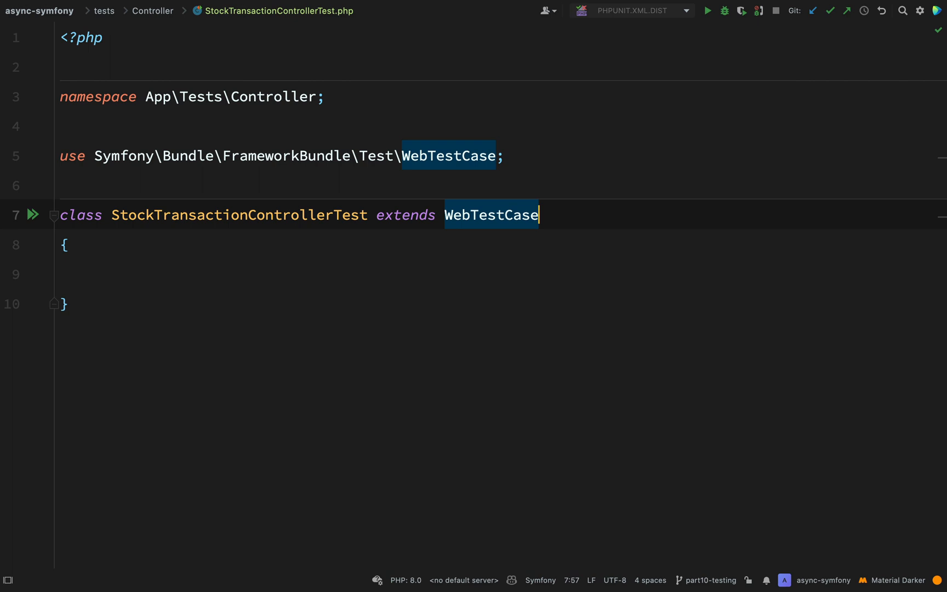
# - Add a public testBuyStocks(): void method with $client = static::createClient();
pyautogui.write('public function (')
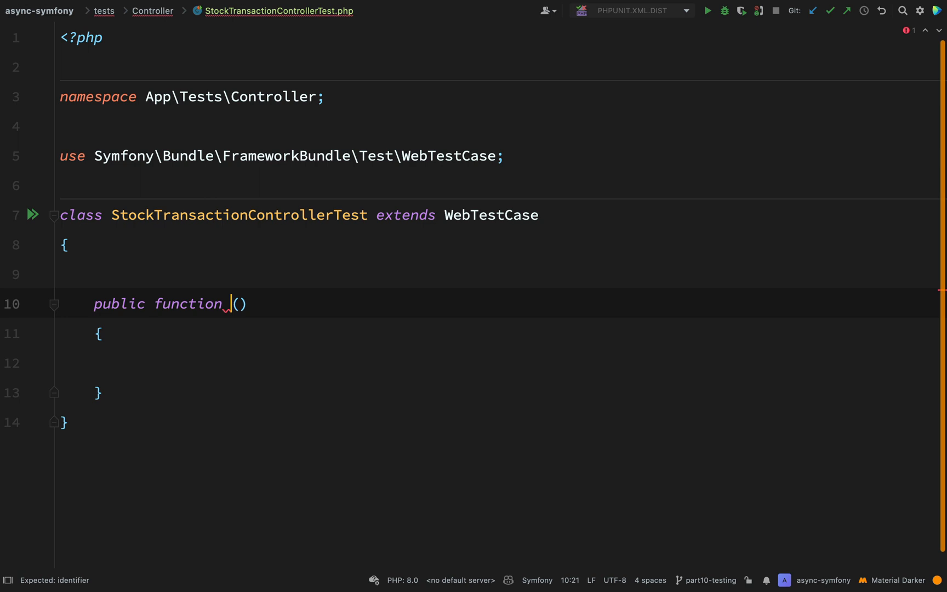
pyautogui.write('test')
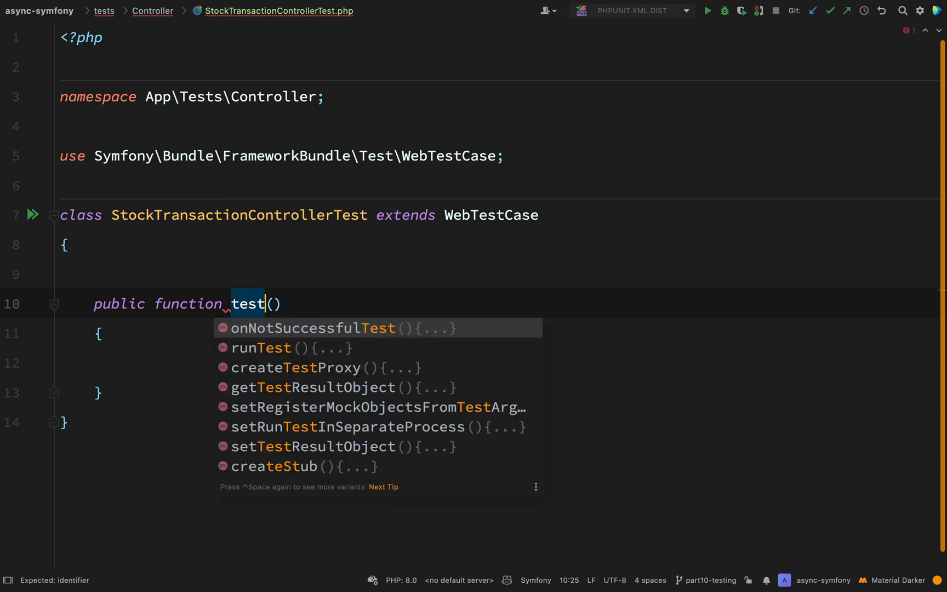
pyautogui.write('BuyStock')
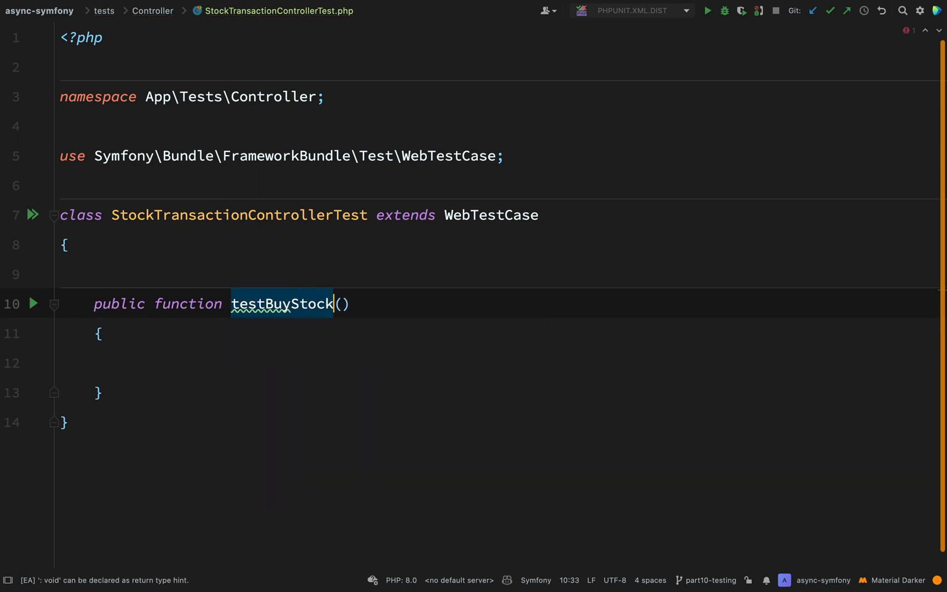
pyautogui.write('s(): void')
pyautogui.click(499, 363)
pyautogui.write('$cli')
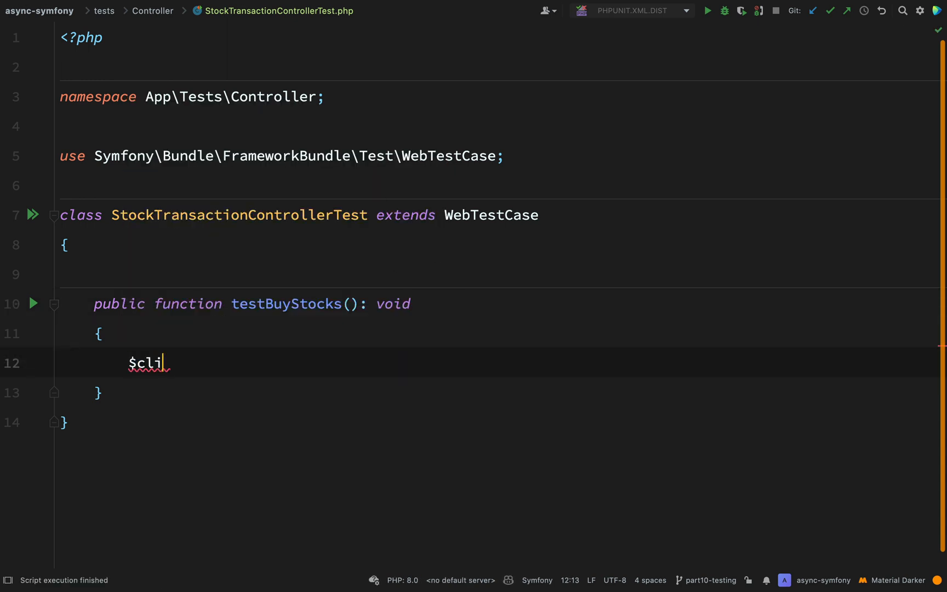
pyautogui.write('ent')
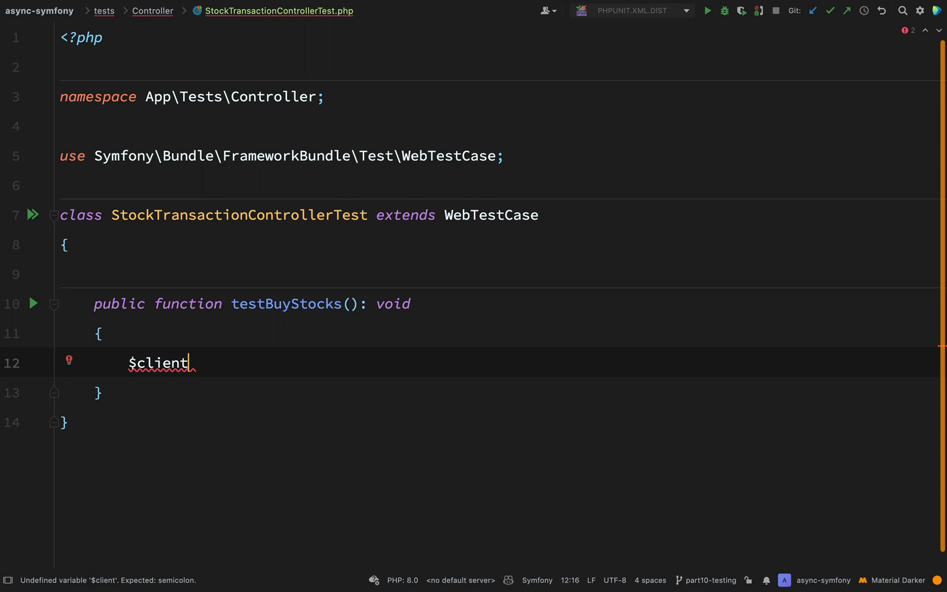
pyautogui.write('= static')
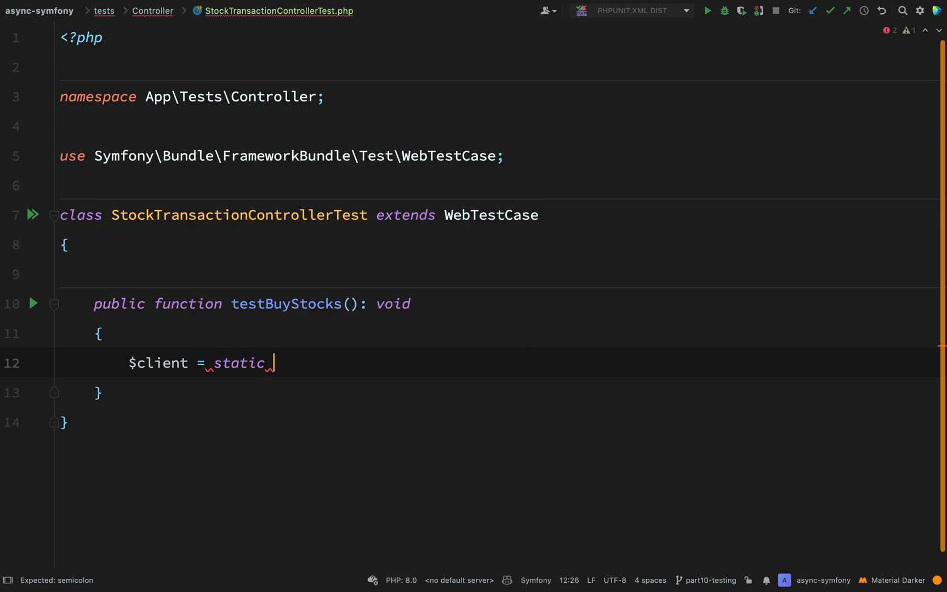
pyautogui.write('::cr')
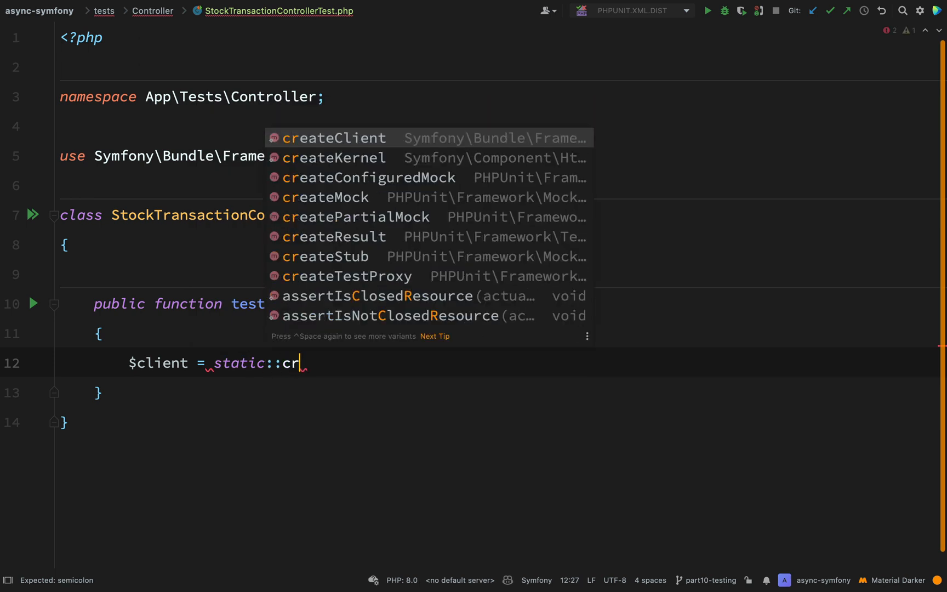
pyautogui.write('eateClient();')
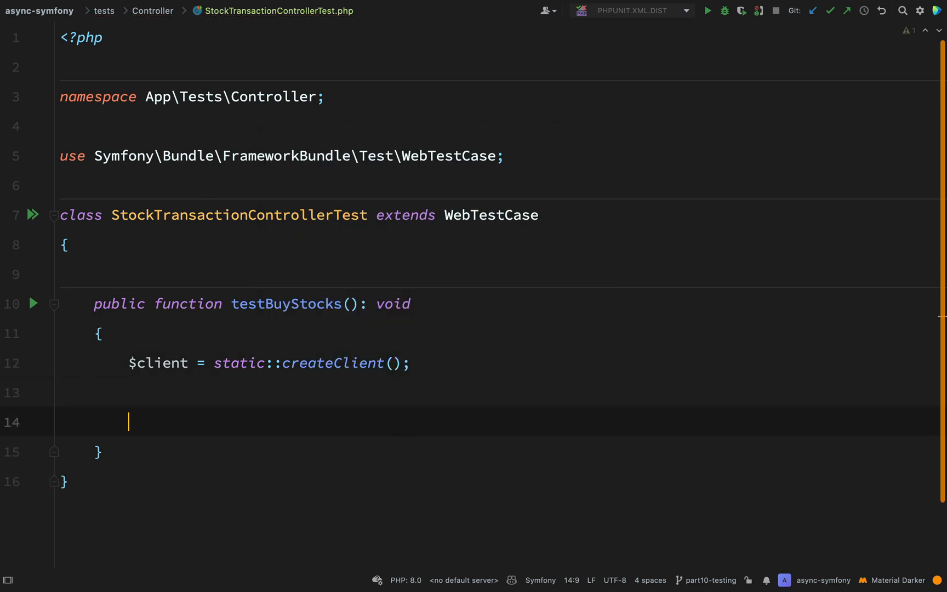
# - Send a GET request to '/buy' with $client->request('GET', '/buy');
pyautogui.write('$client')
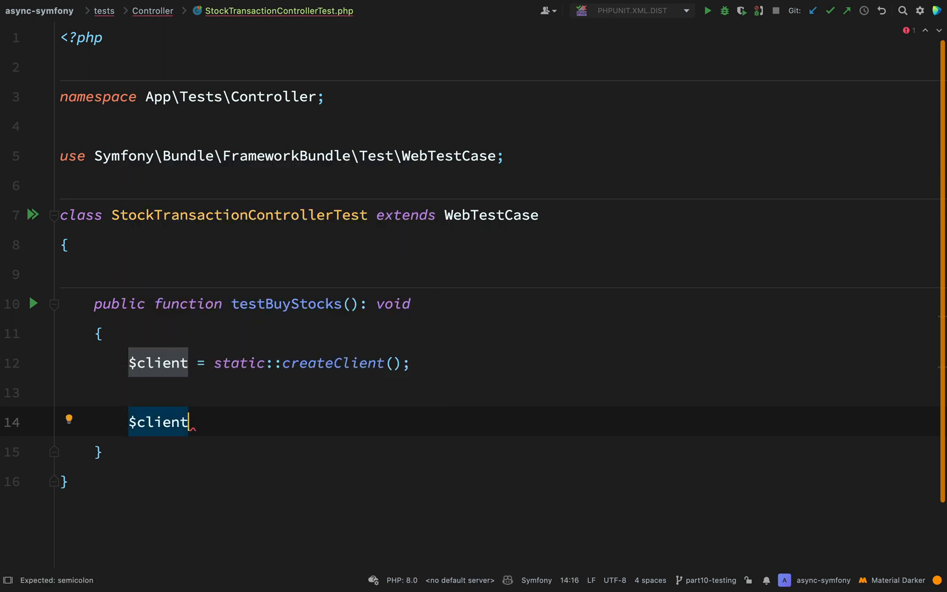
pyautogui.write('->requie')
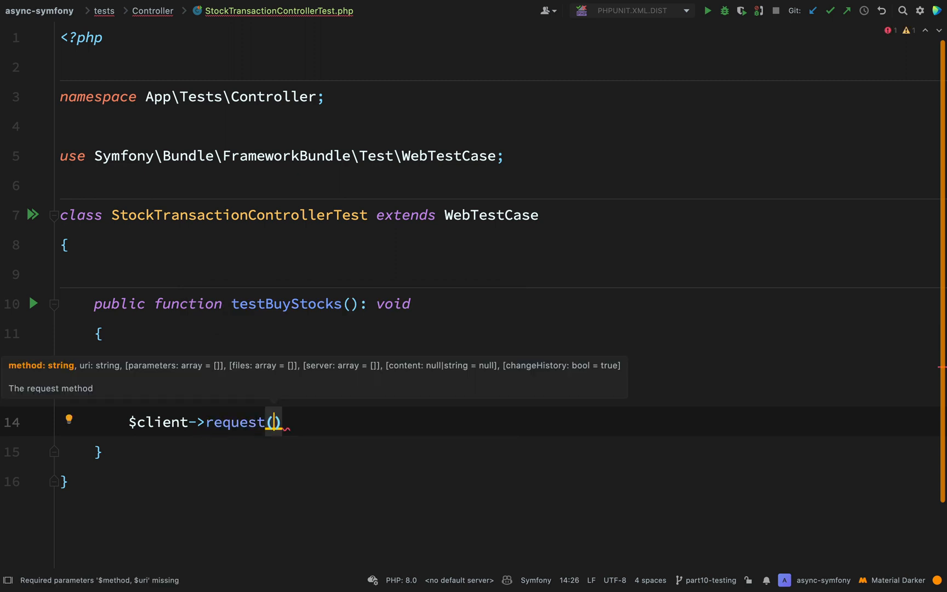
pyautogui.write("'GET', '/buy")
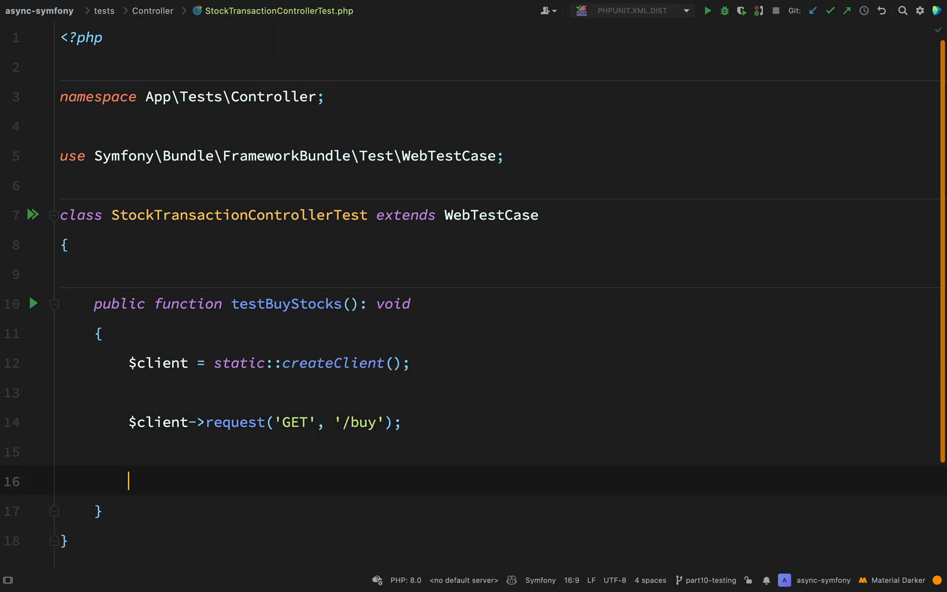
# - Add $this->assertResponseIsSuccessful(); followed by a fresh empty line
pyautogui.write('$')
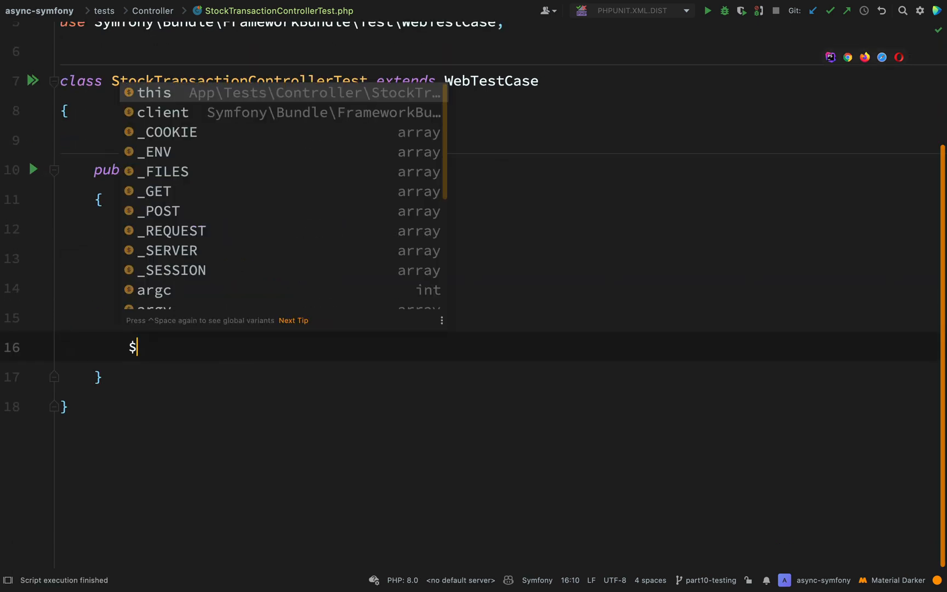
pyautogui.write('th')
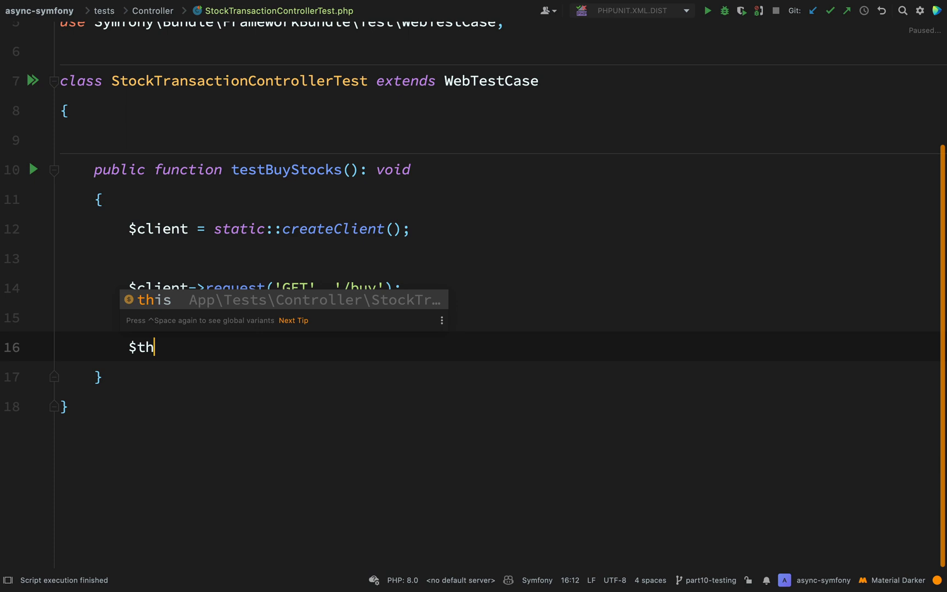
pyautogui.write('is->')
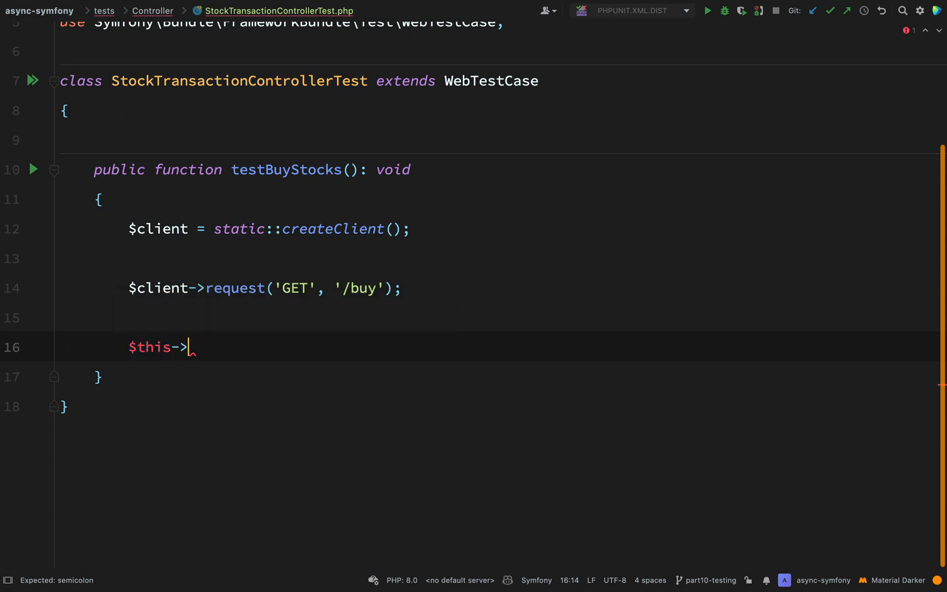
pyautogui.write('asse')
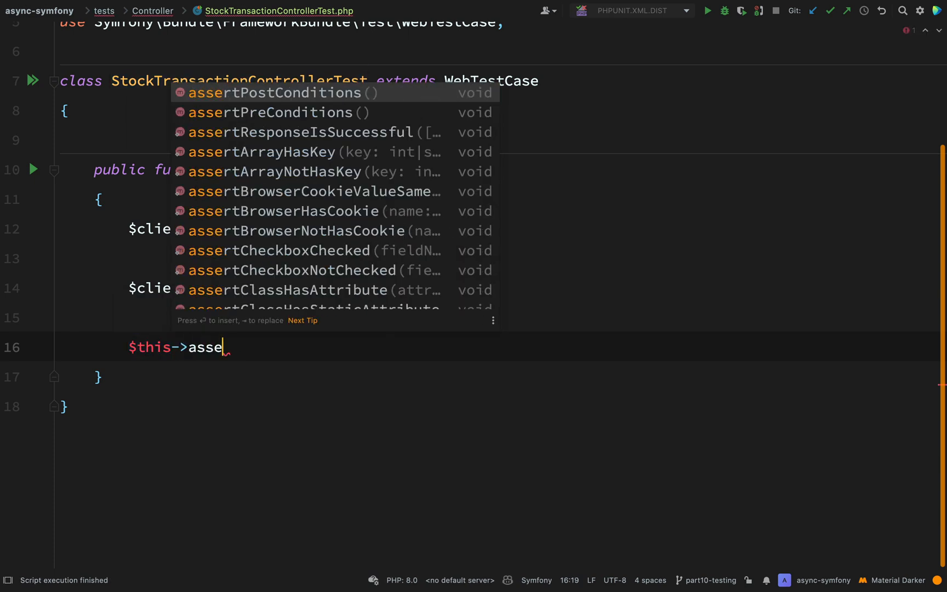
pyautogui.write('ResponseIsSuccessful();')
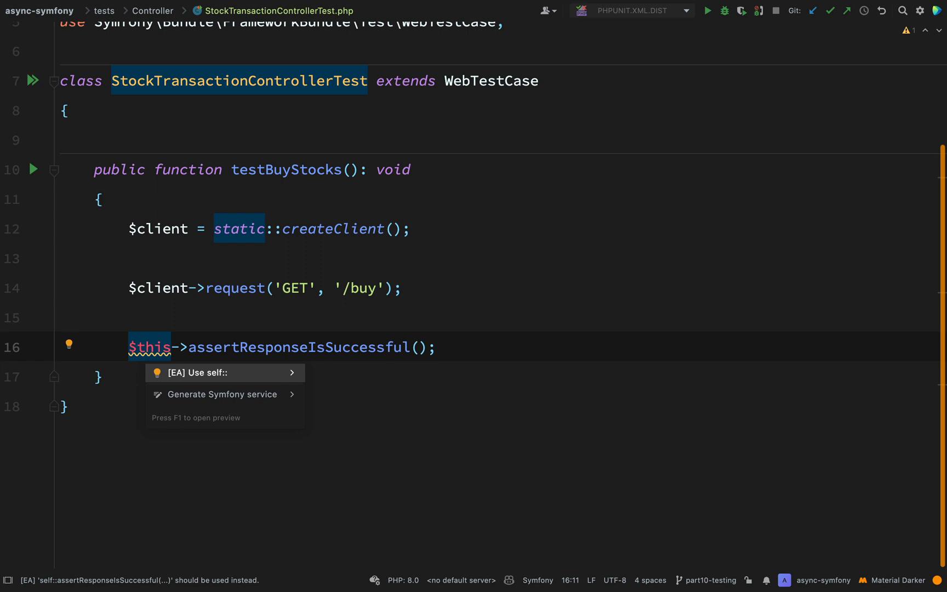
pyautogui.press('Escape')
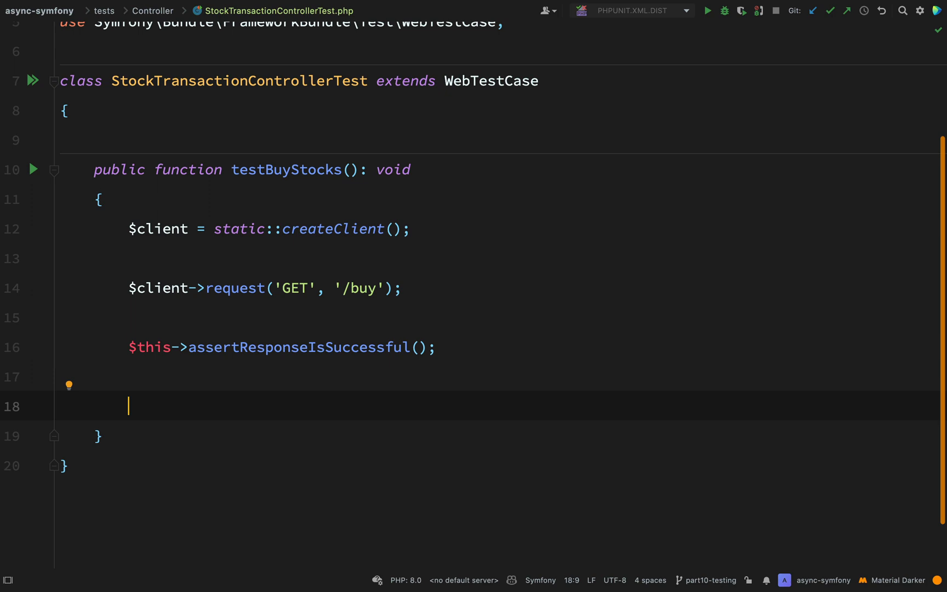
# - Write $transport = $this->getContainer()->get('messenger.transport.async'); picking the async service from autocomplete
pyautogui.write('$tran')
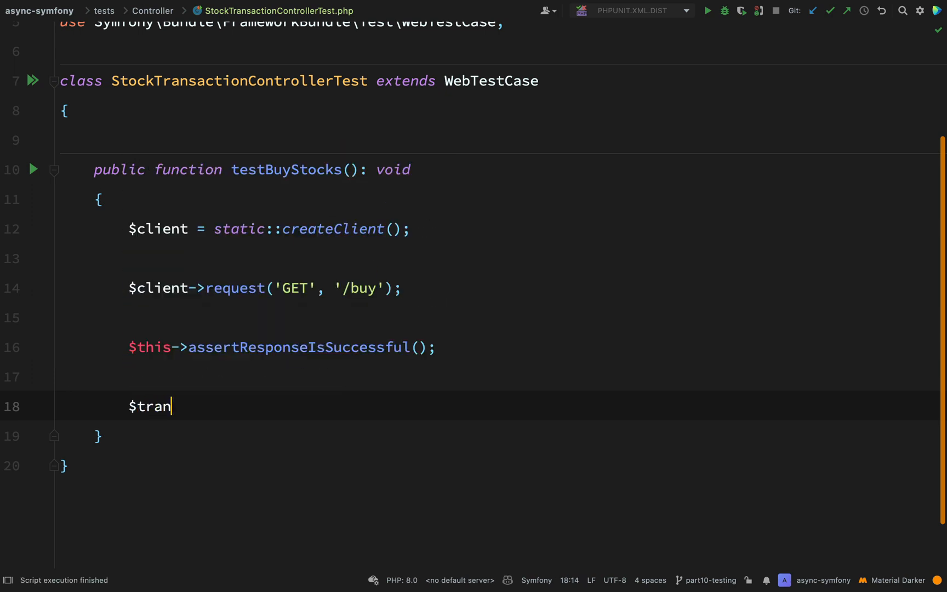
pyautogui.write('sport')
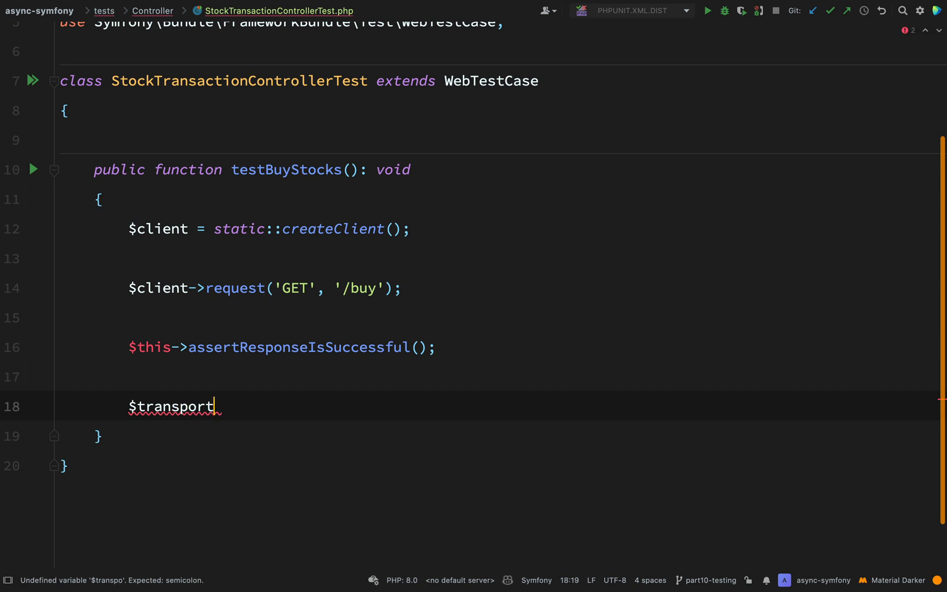
pyautogui.write('= $this')
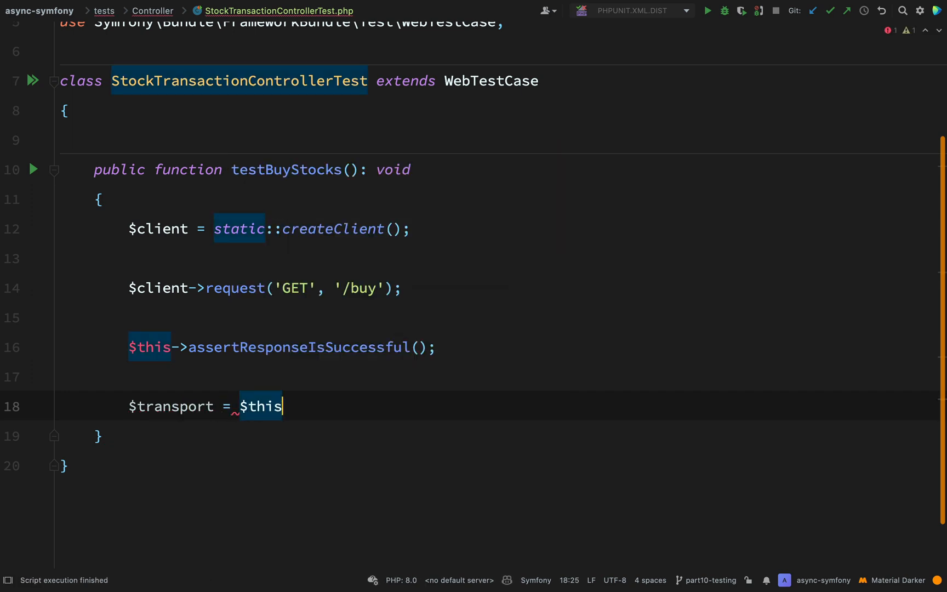
pyautogui.write('->getContainer(')
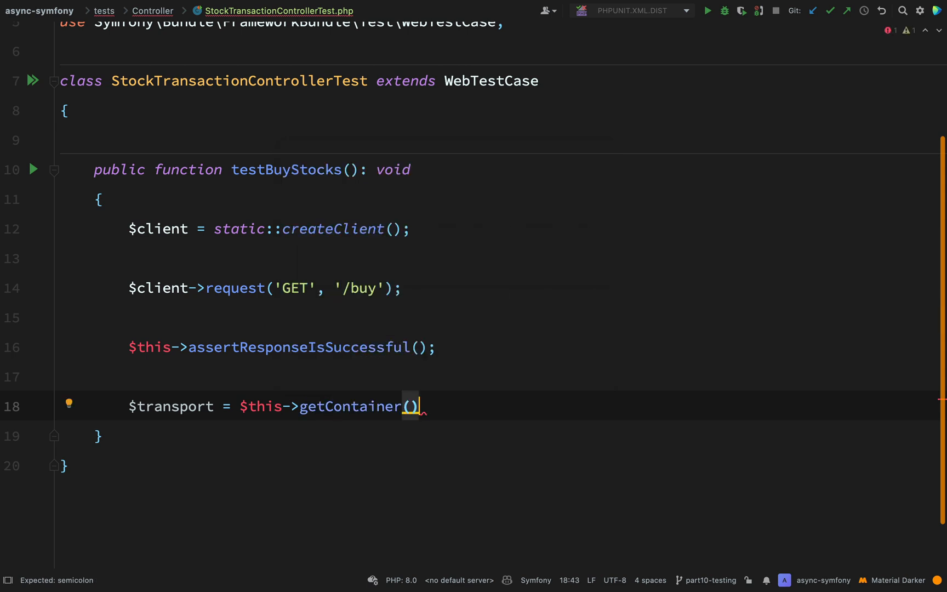
pyautogui.write("->get('me")
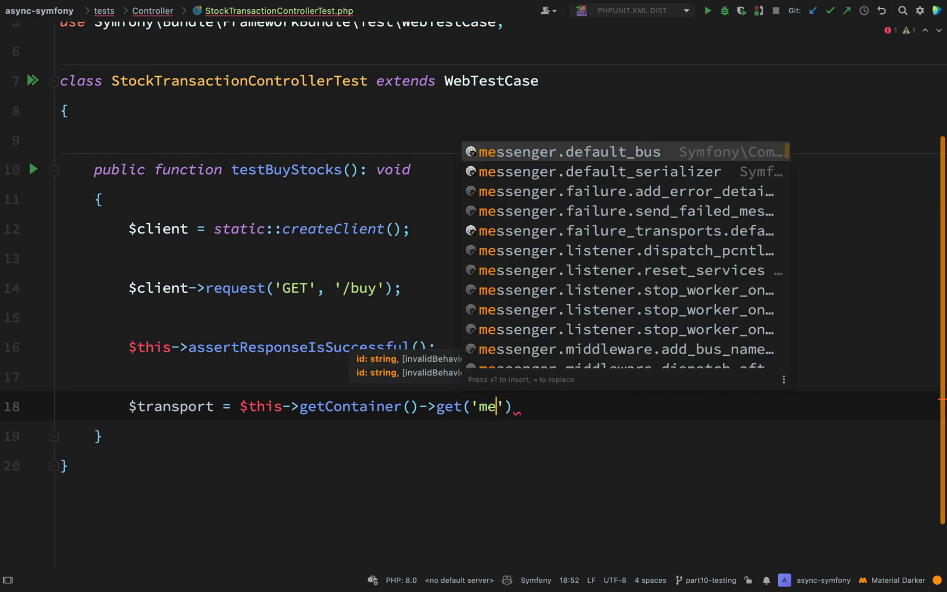
pyautogui.write('ss')
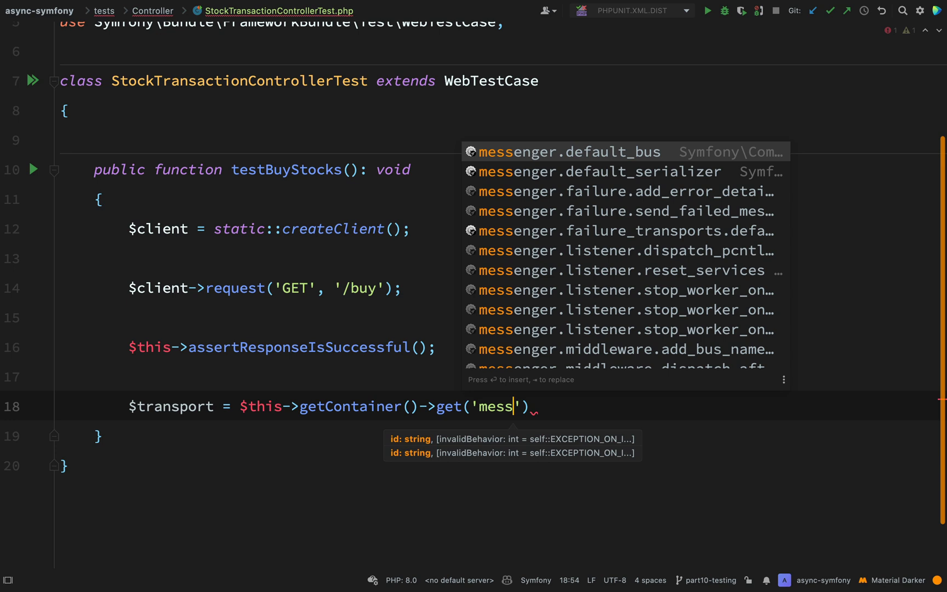
pyautogui.write('enge')
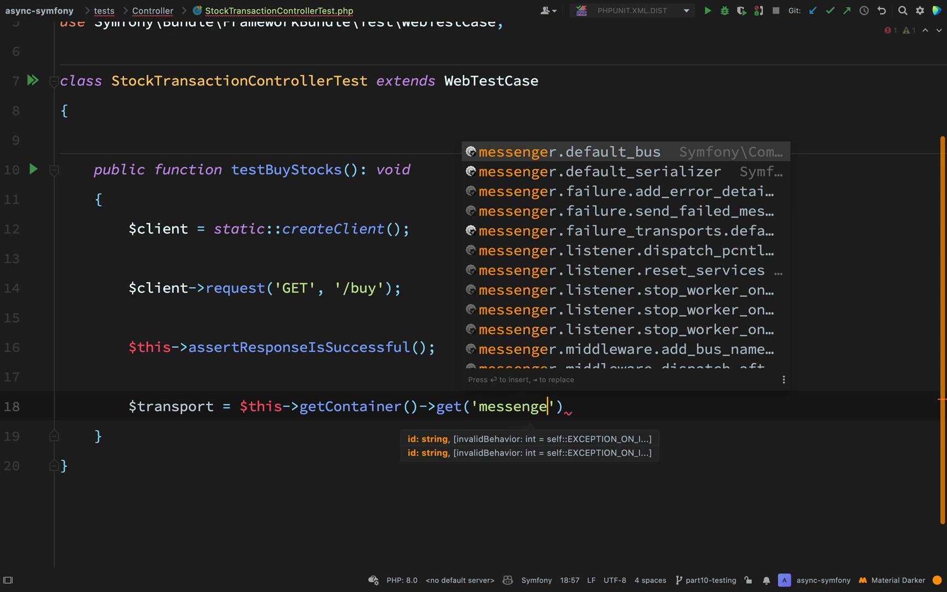
pyautogui.write('r.tr')
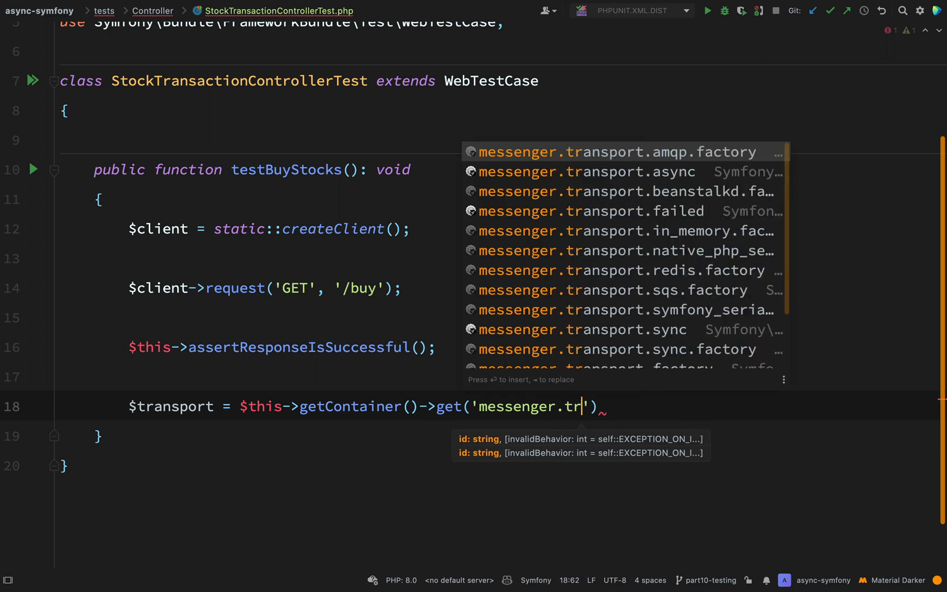
pyautogui.press('down')
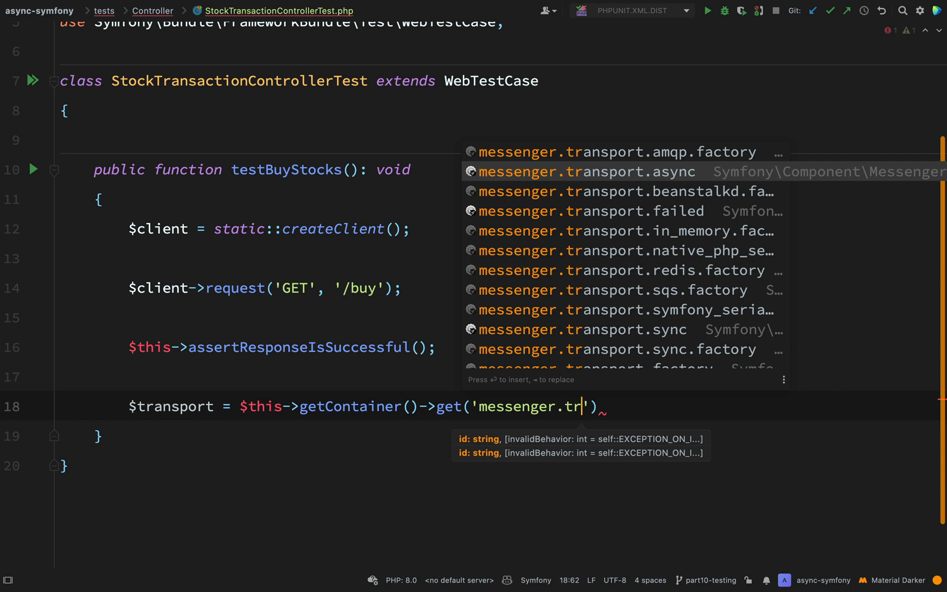
pyautogui.press('Enter')
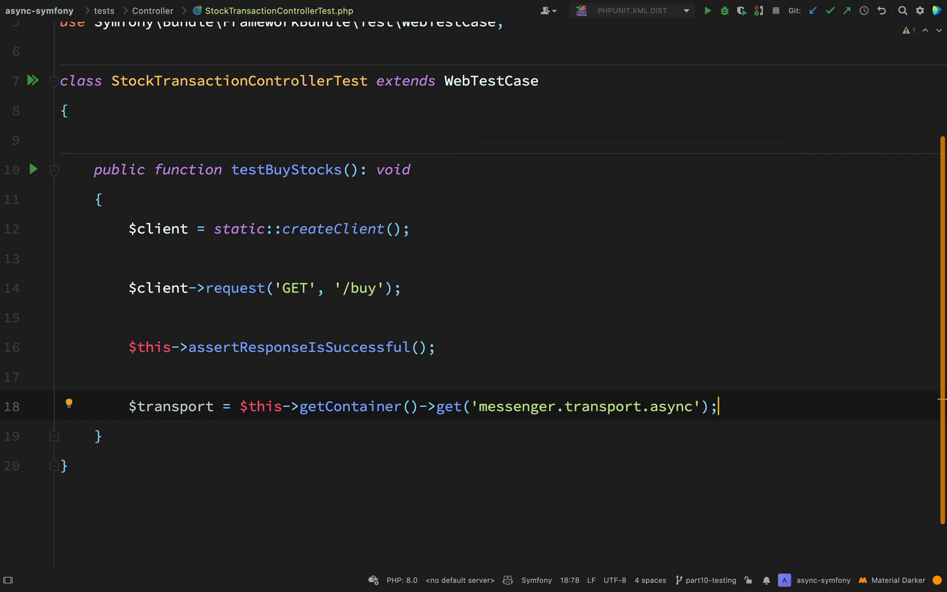
# - Write $this->assertCount(1, $transport->getSent()); as the final assertion of testBuyStocks
pyautogui.write('$this')
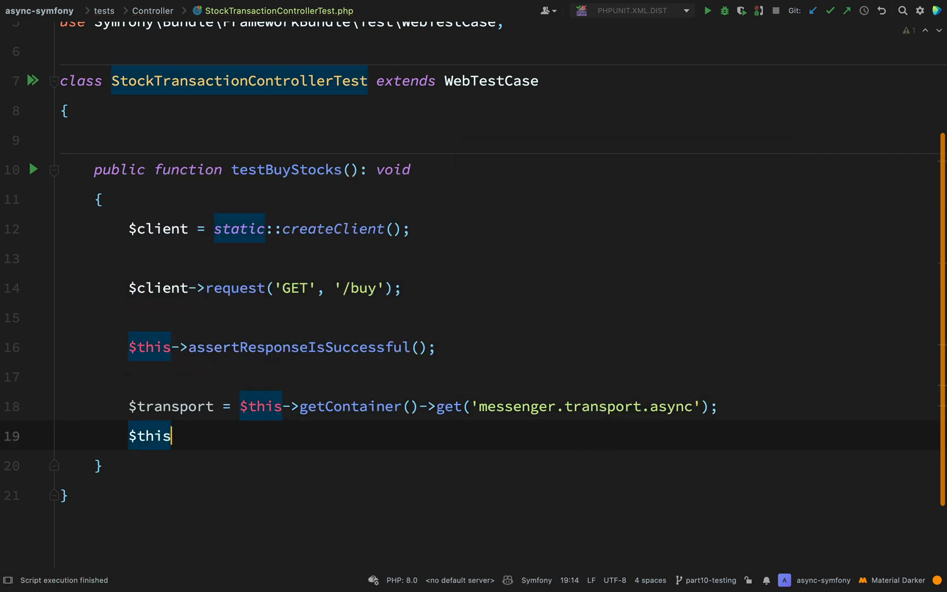
pyautogui.write('->')
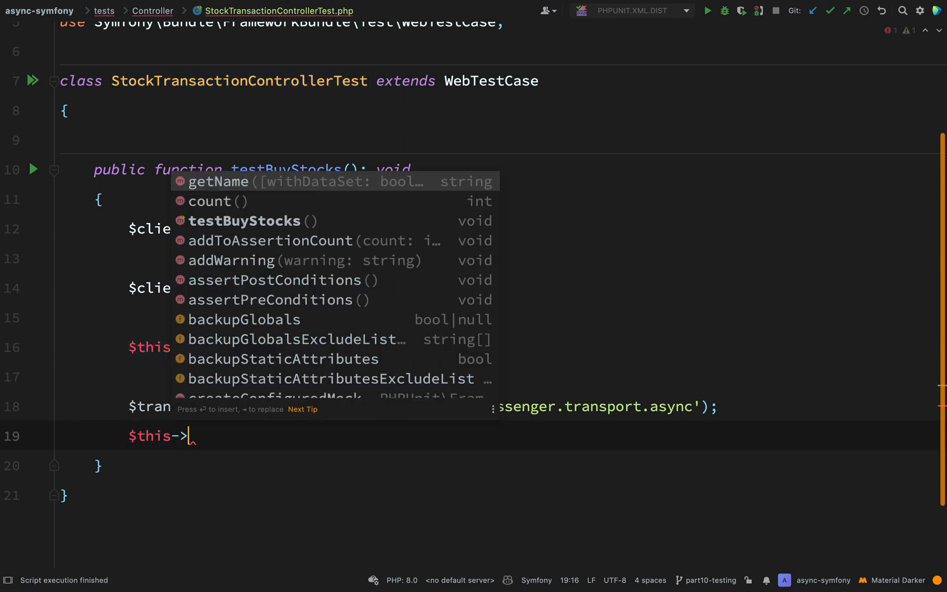
pyautogui.write('asser')
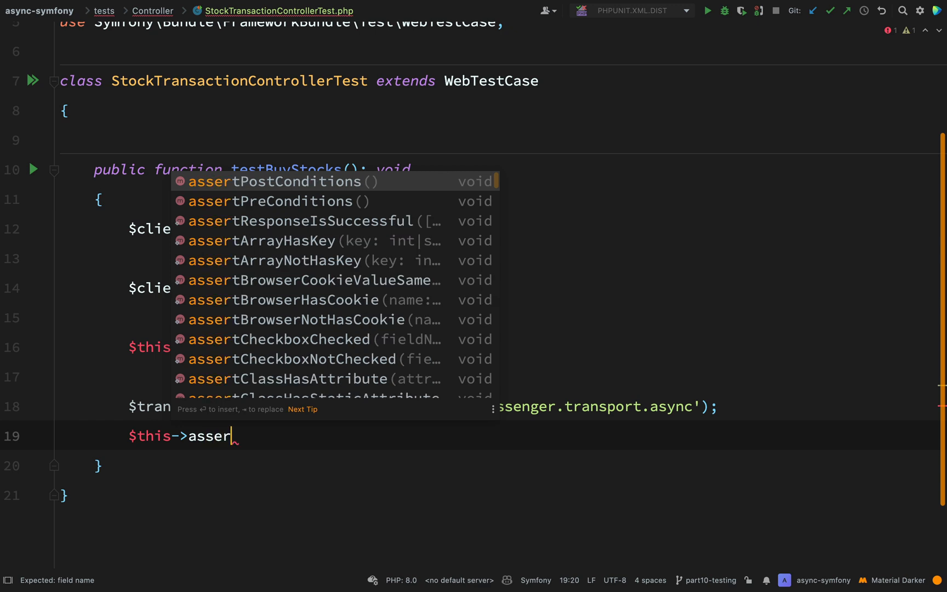
pyautogui.write('Count(1);')
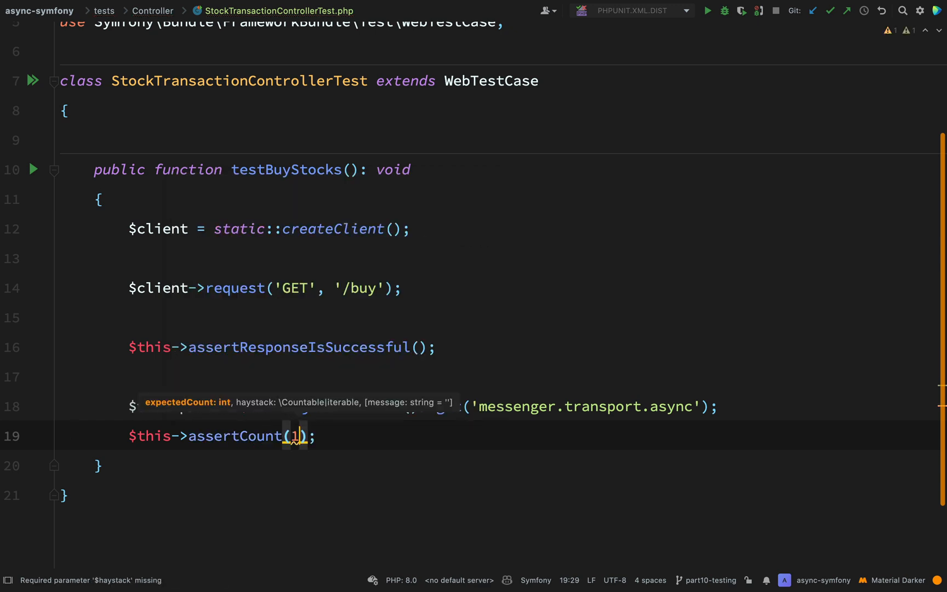
pyautogui.write(', $transport->get')
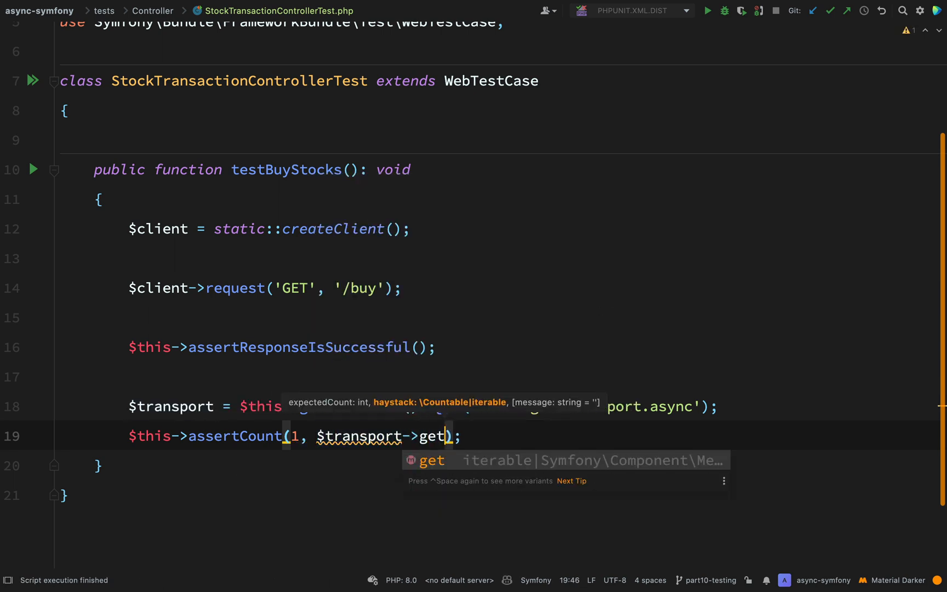
pyautogui.write('Sent(')
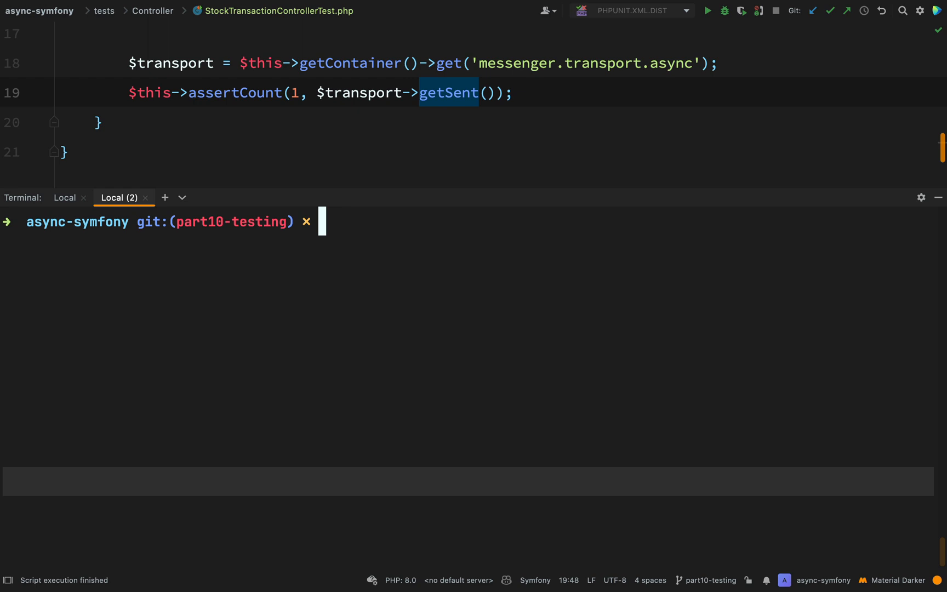
# - Run the PHPUnit suite from the terminal with symfony php bin/phpunit
pyautogui.write('symfony')
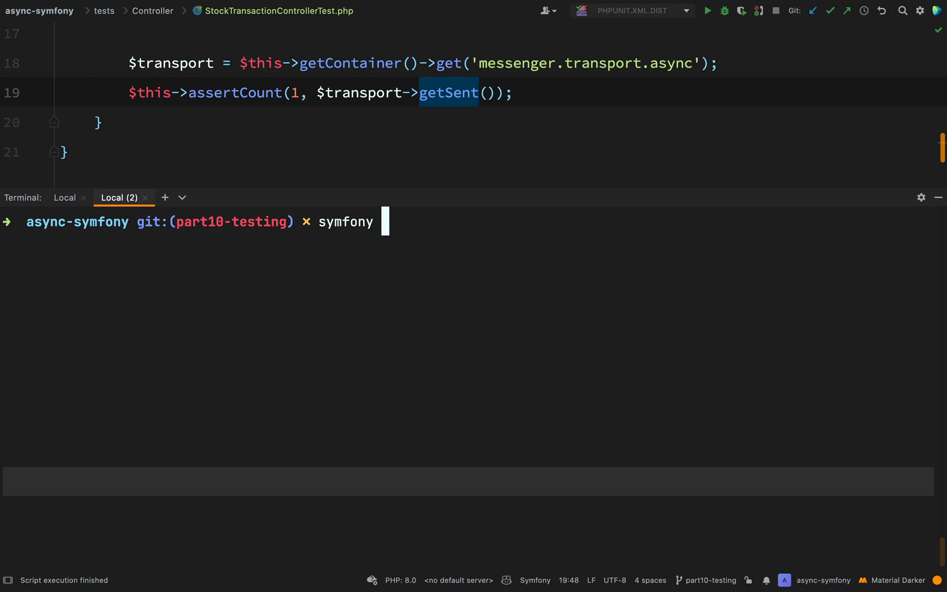
pyautogui.write('php')
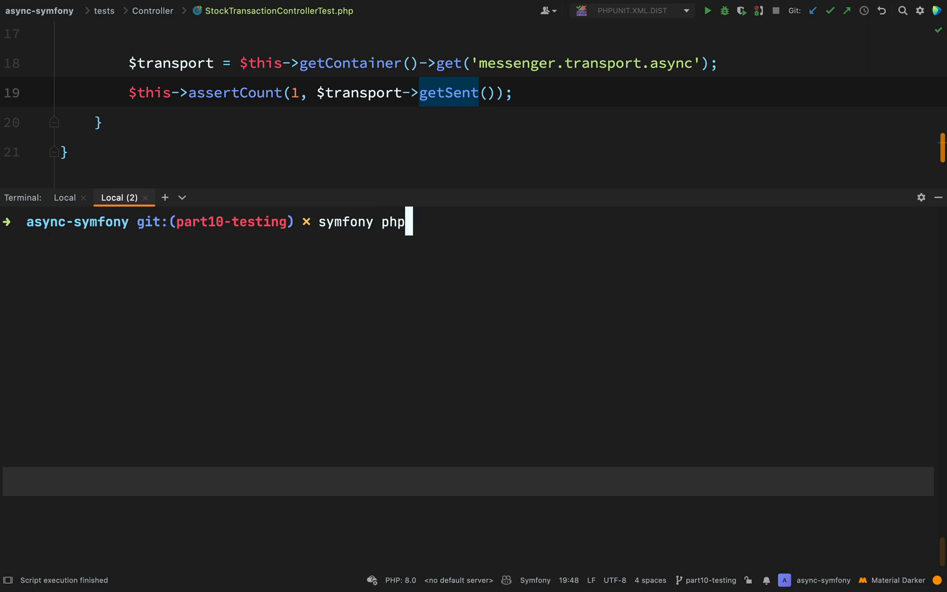
pyautogui.write('bin/')
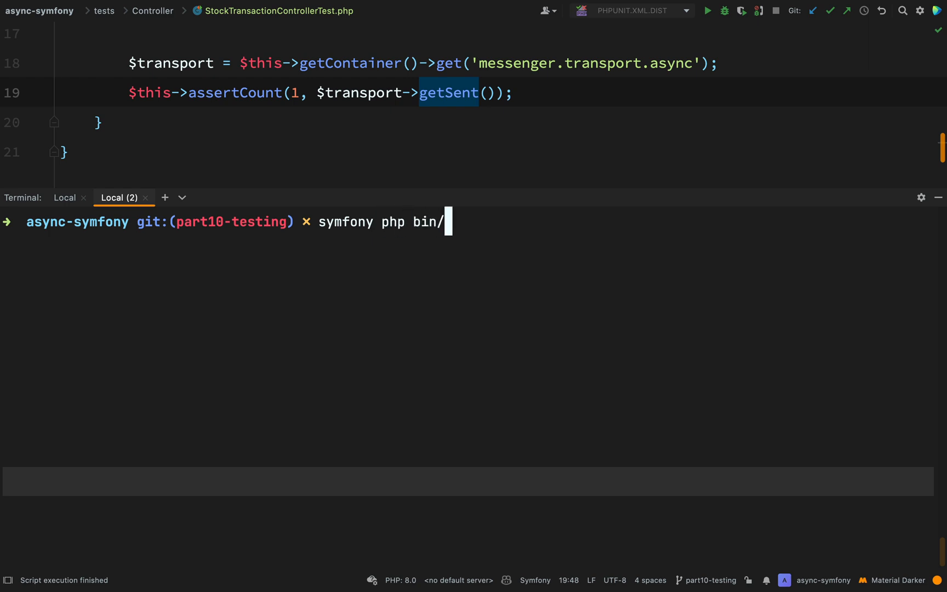
pyautogui.write('phpunit')
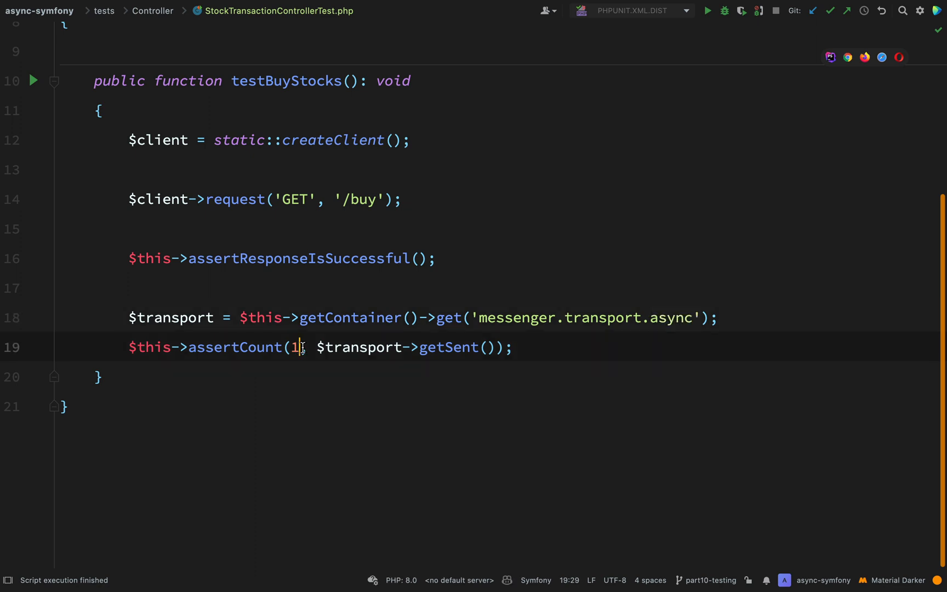
# - Change the expected async sent-message count in assertCount from 1 to 0
pyautogui.write('0')
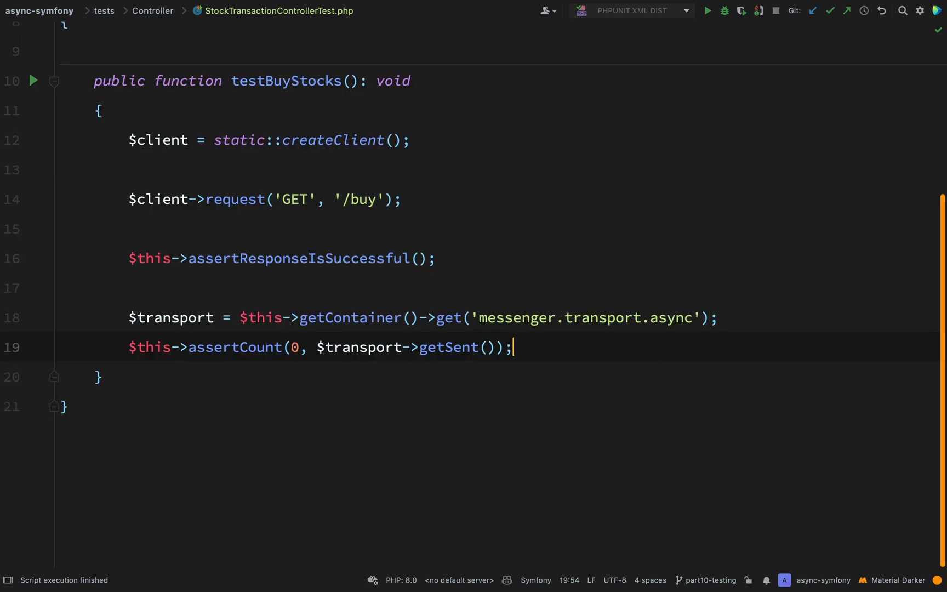
pyautogui.doubleClick(447, 347)
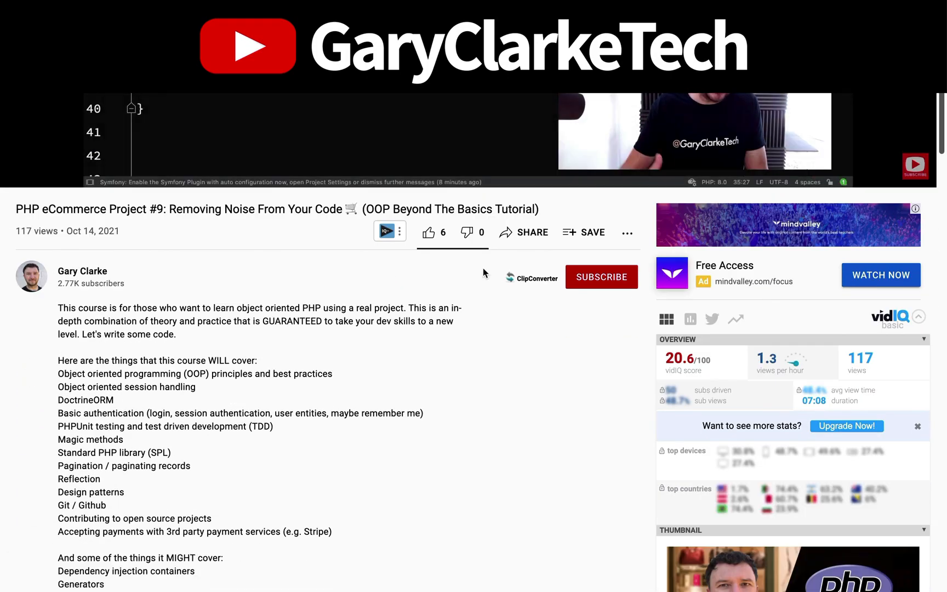
# - Follow the garyclarke.tech Testing PHP course link from the video description and browse to its Course Content
pyautogui.click(601, 276)
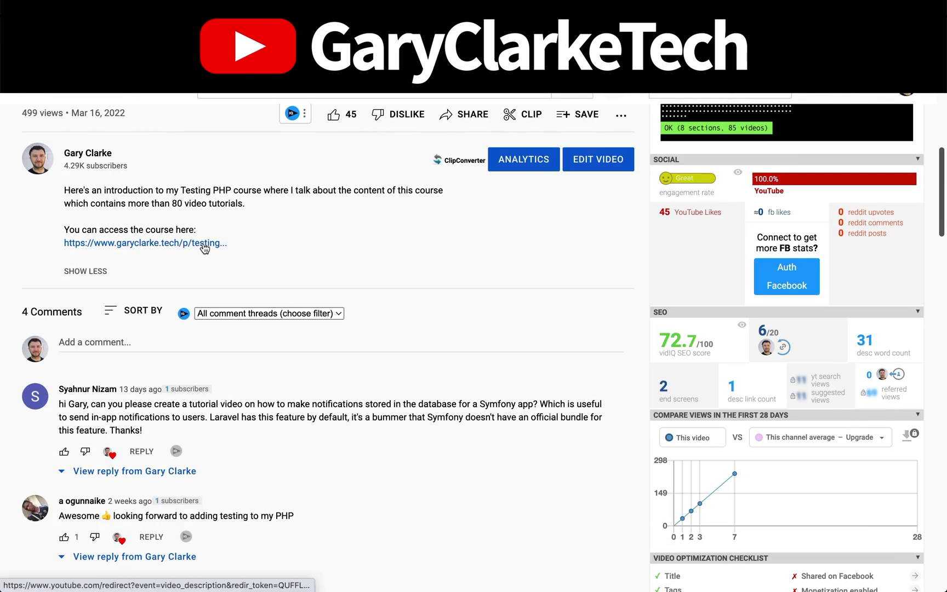
pyautogui.click(145, 243)
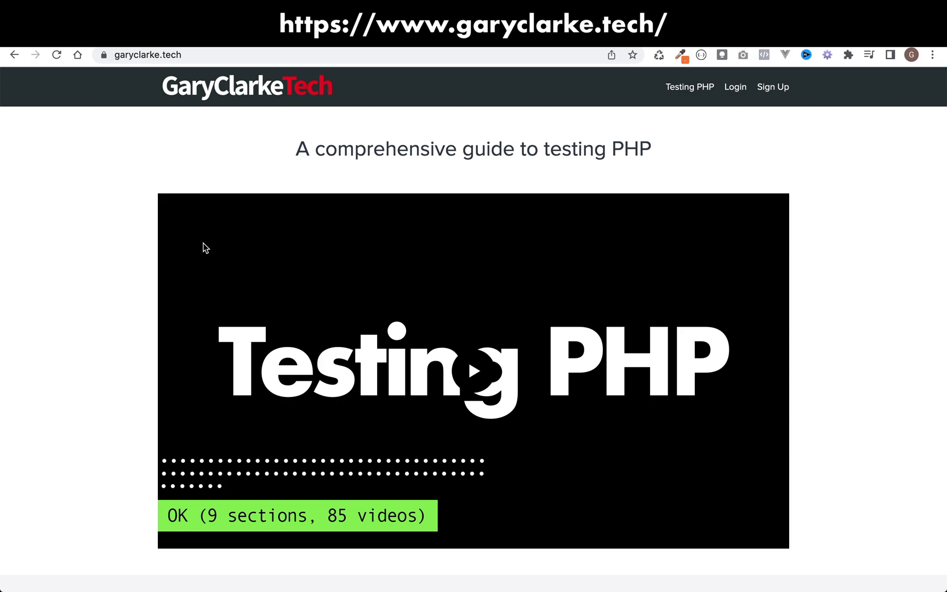
pyautogui.scroll(-3)
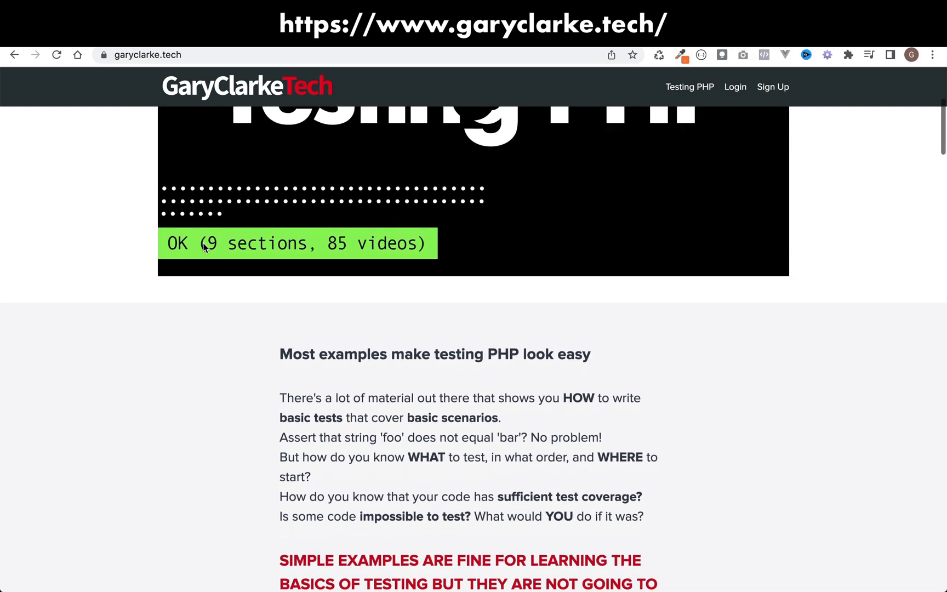
pyautogui.scroll(-3)
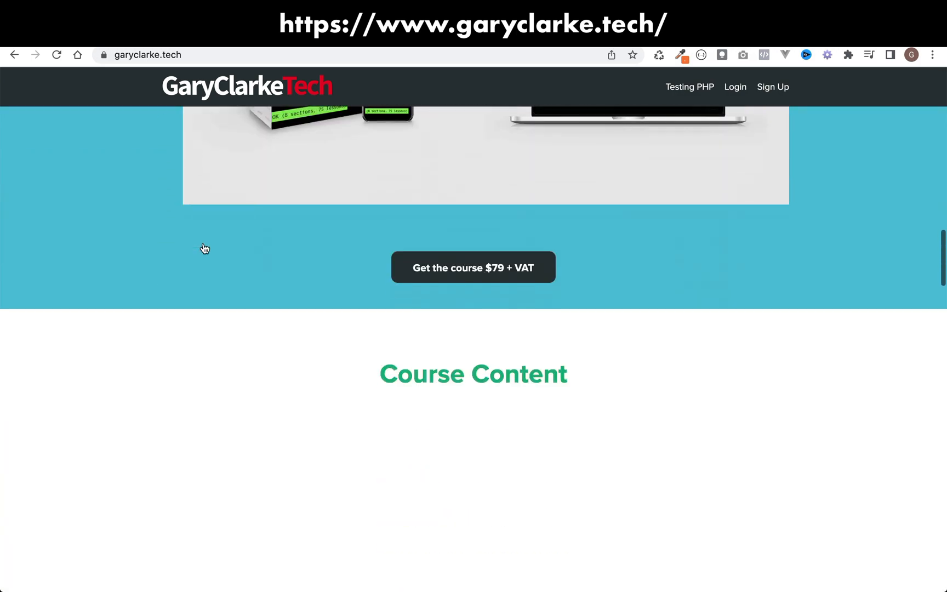